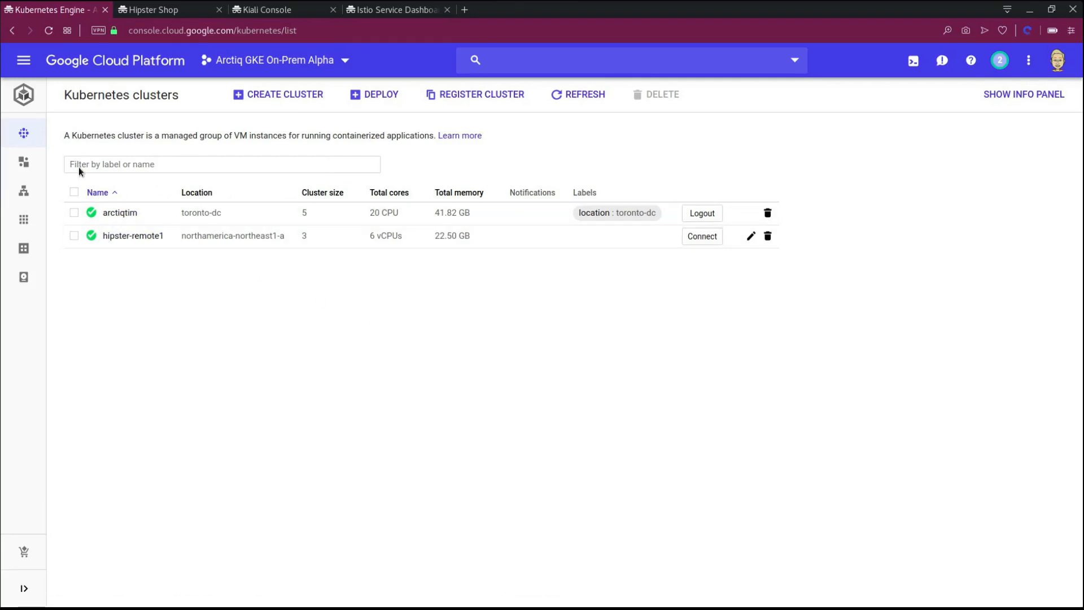
{"action": "mouse_move", "coordinate": [472, 311]}
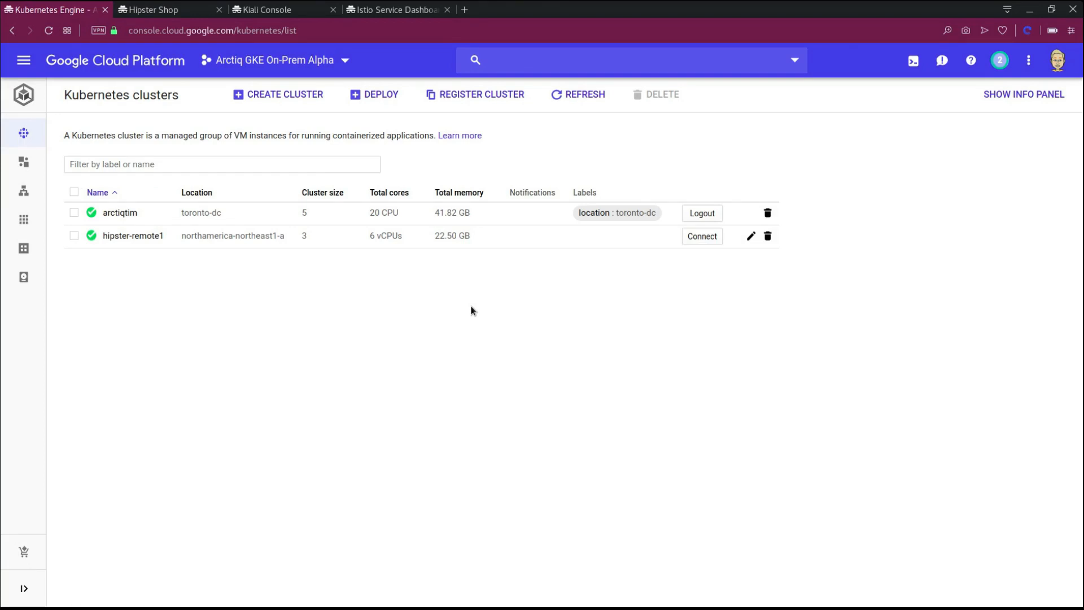
{"action": "mouse_move", "coordinate": [324, 317]}
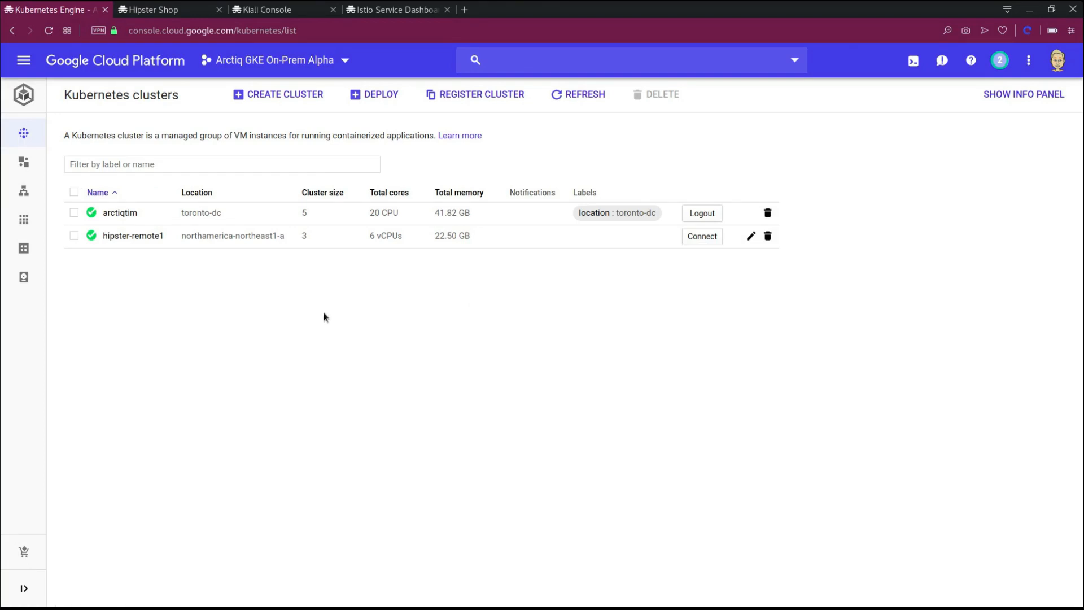
{"action": "mouse_move", "coordinate": [206, 292]}
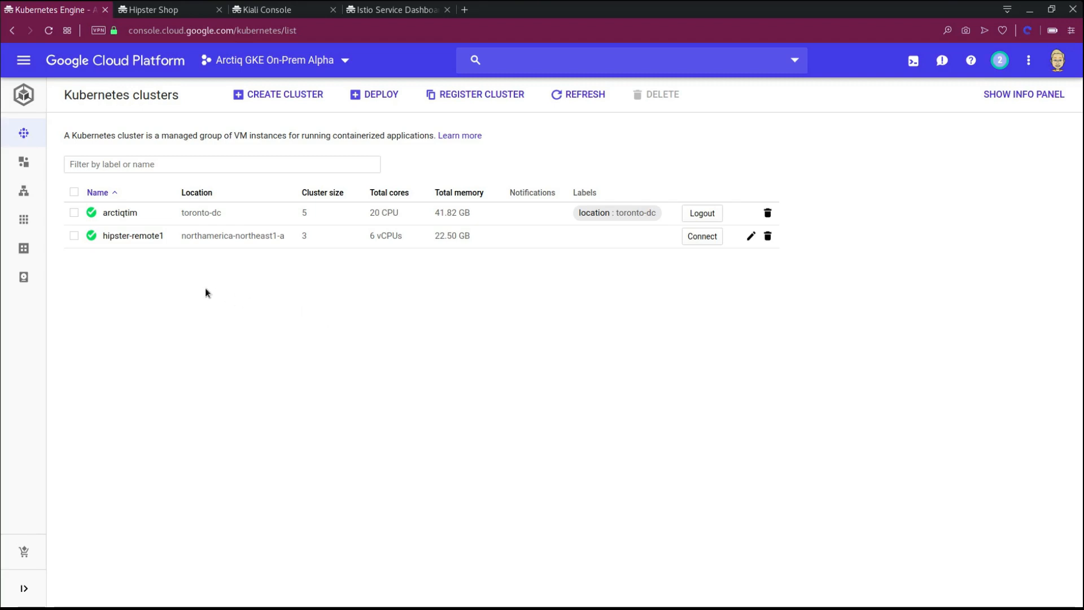
{"action": "mouse_move", "coordinate": [119, 213]}
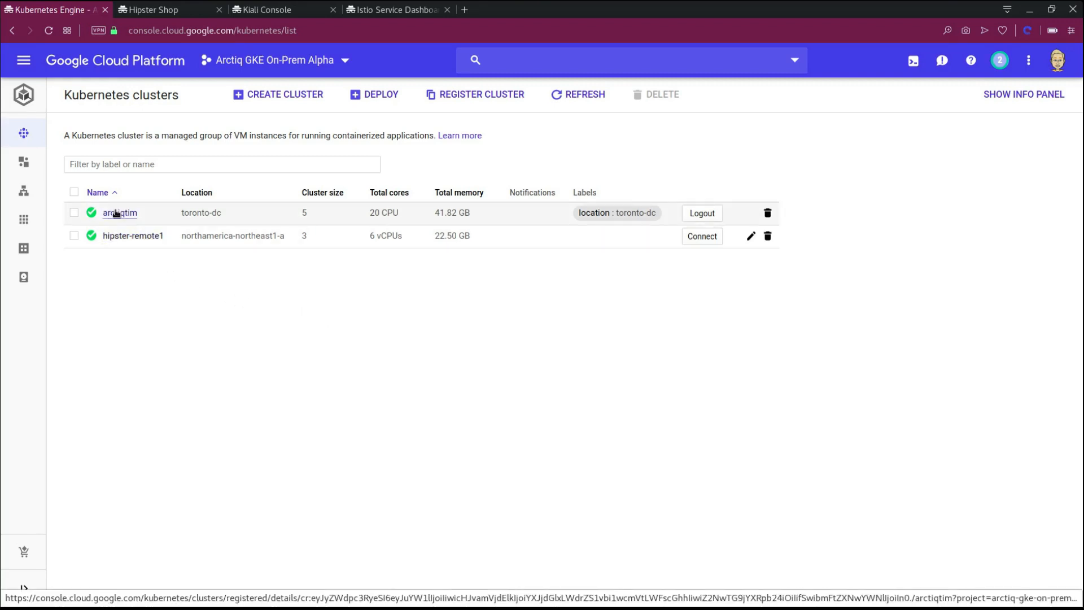
Step: Inspect the arctiqtim cluster's nodes and the hipster-remote1 cluster details
{"action": "left_click", "coordinate": [119, 212]}
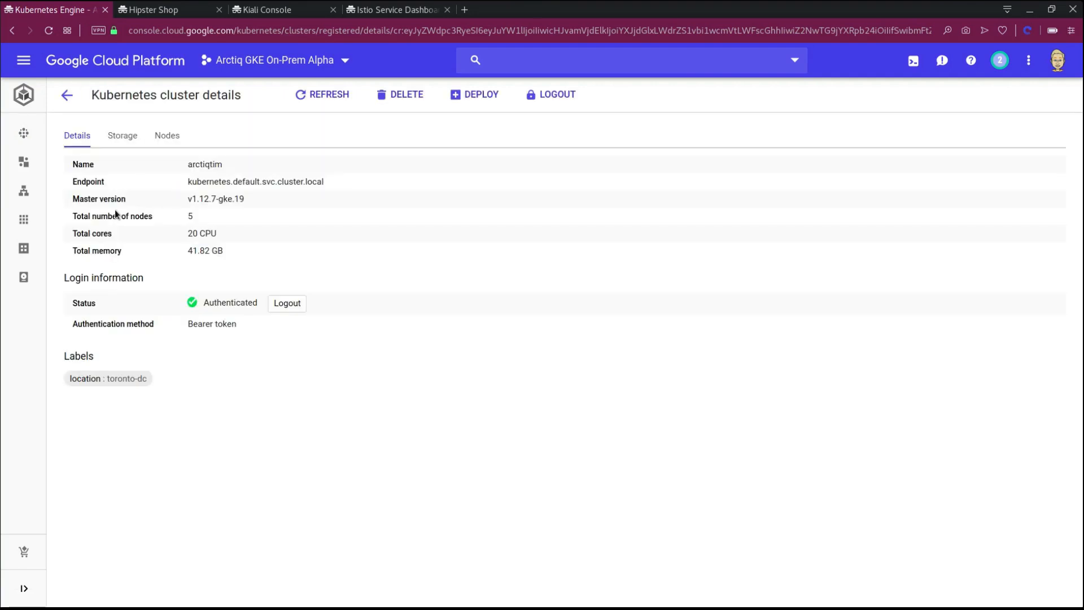
{"action": "mouse_move", "coordinate": [170, 142]}
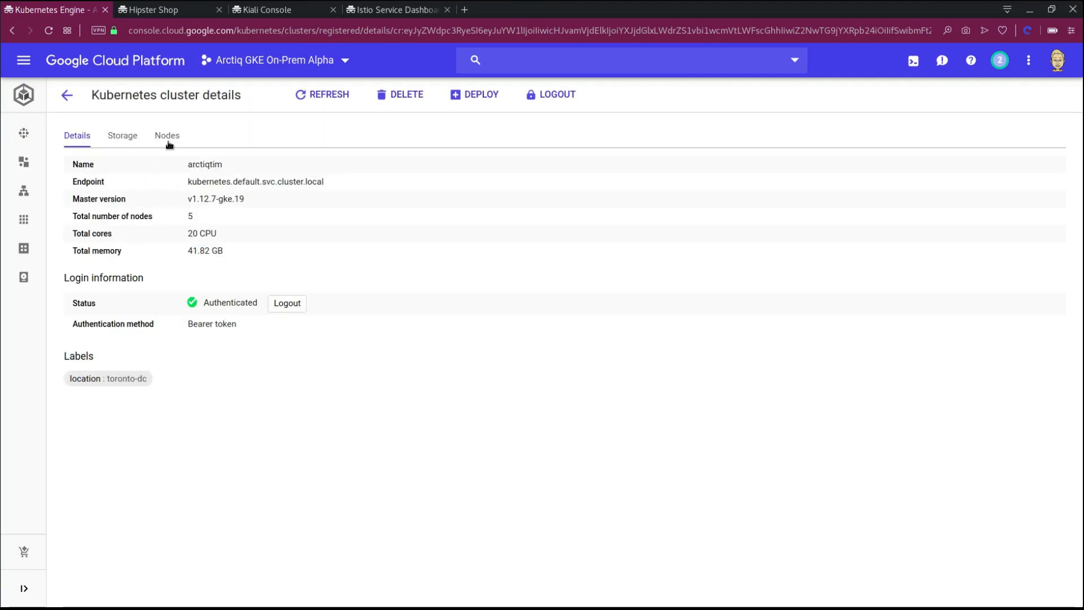
{"action": "left_click", "coordinate": [167, 135]}
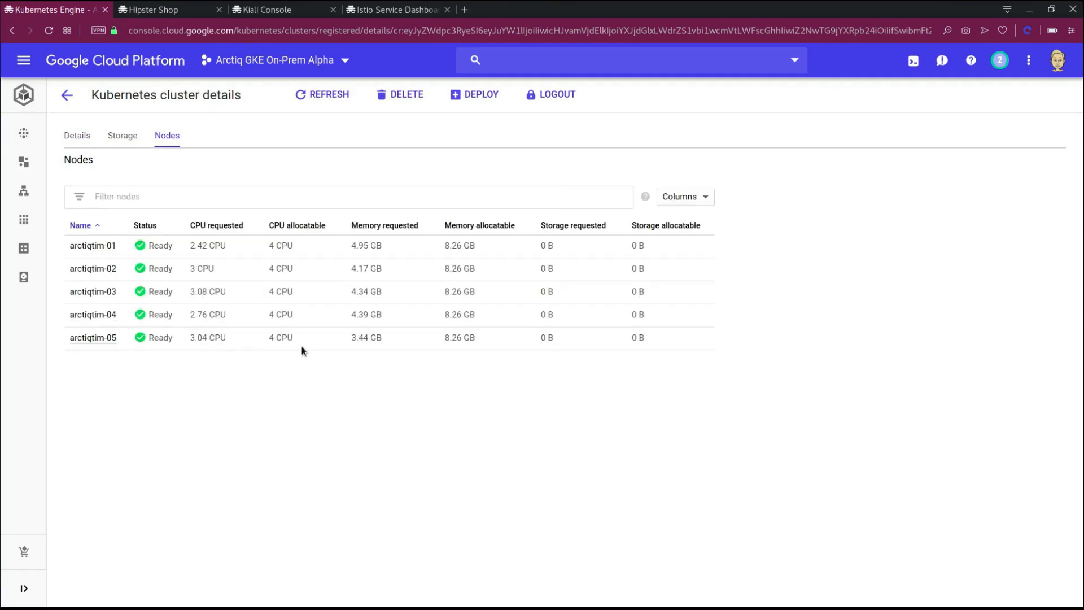
{"action": "mouse_move", "coordinate": [311, 364]}
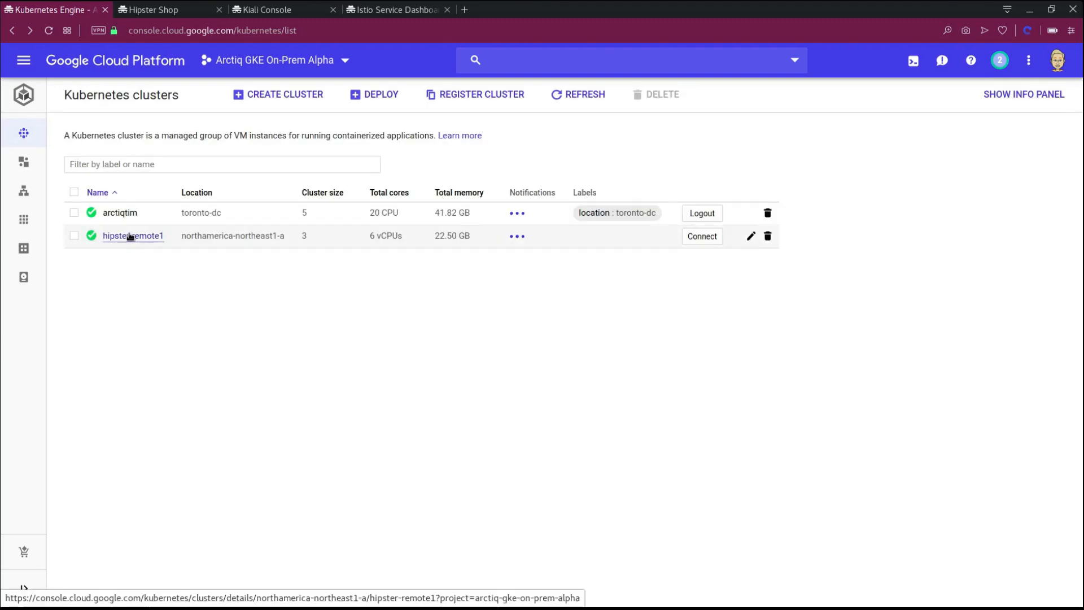
{"action": "left_click", "coordinate": [133, 236]}
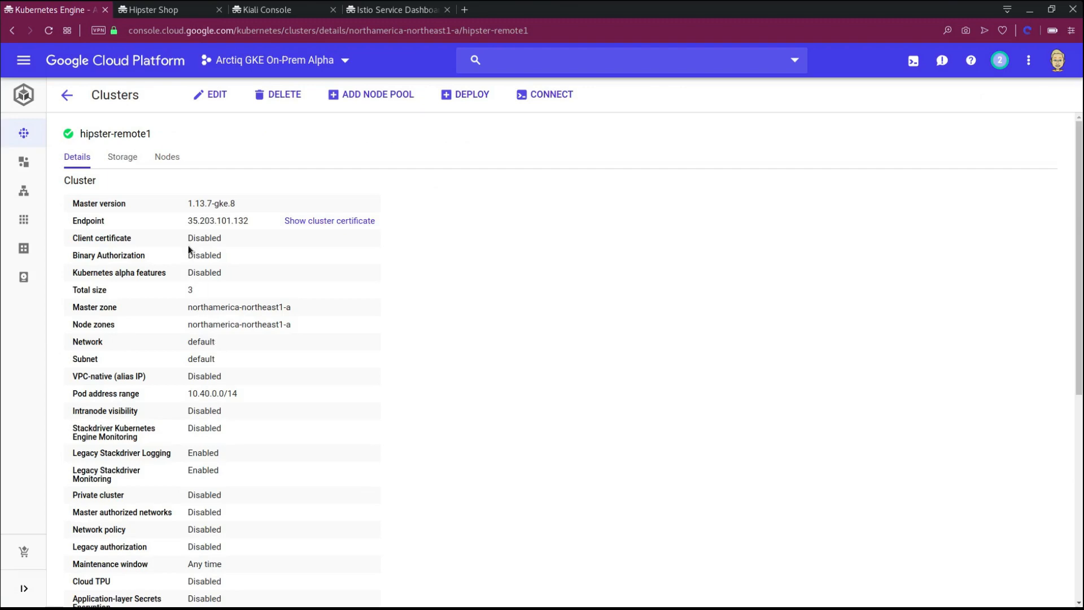
{"action": "mouse_move", "coordinate": [174, 338]}
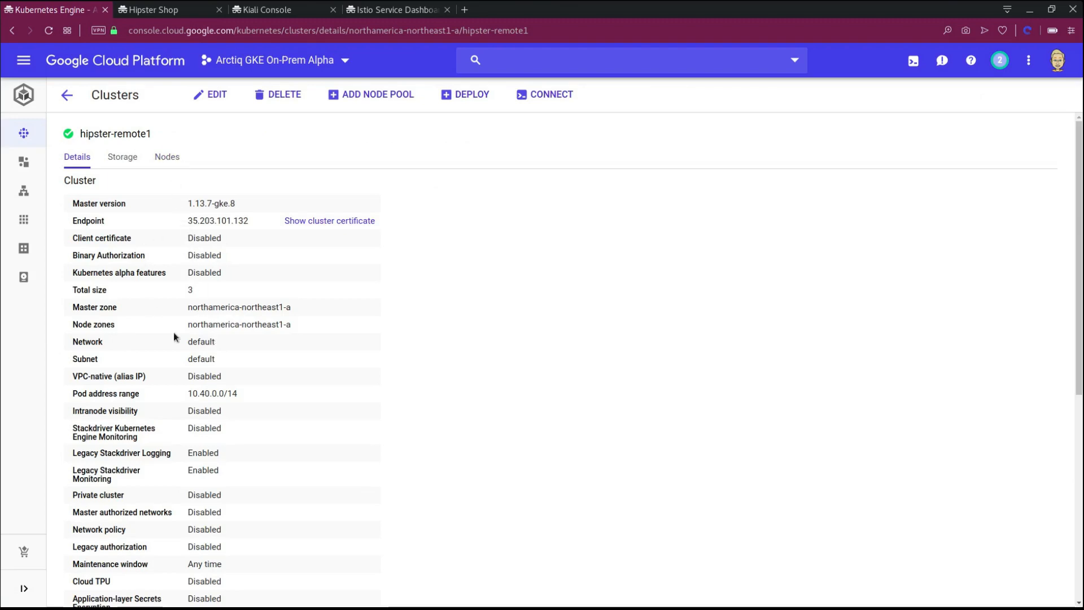
{"action": "scroll", "scroll_direction": "down", "scroll_amount": 3}
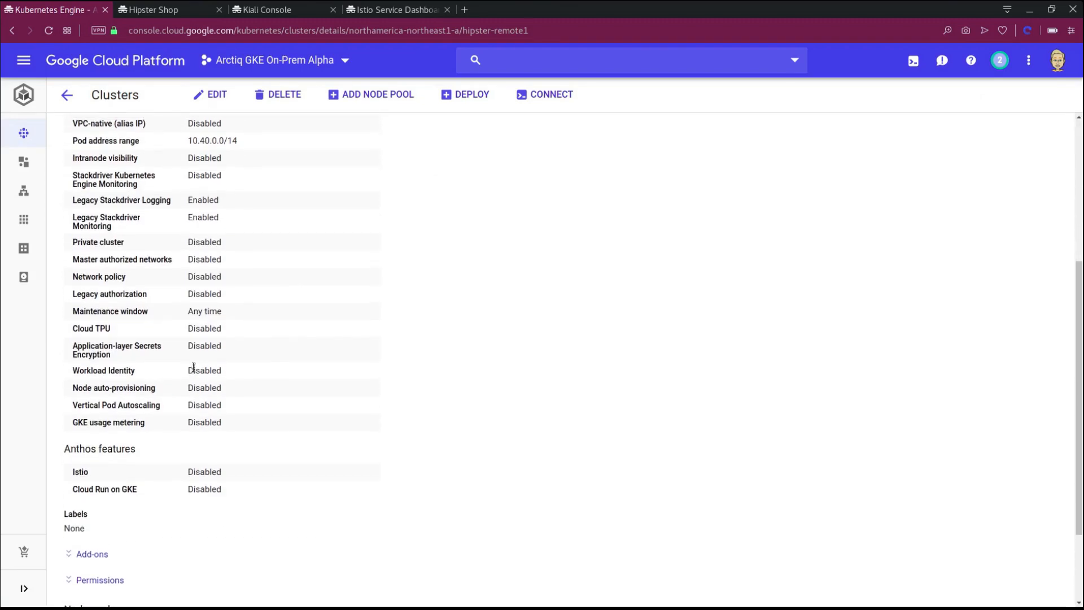
{"action": "scroll", "scroll_direction": "up", "scroll_amount": 3}
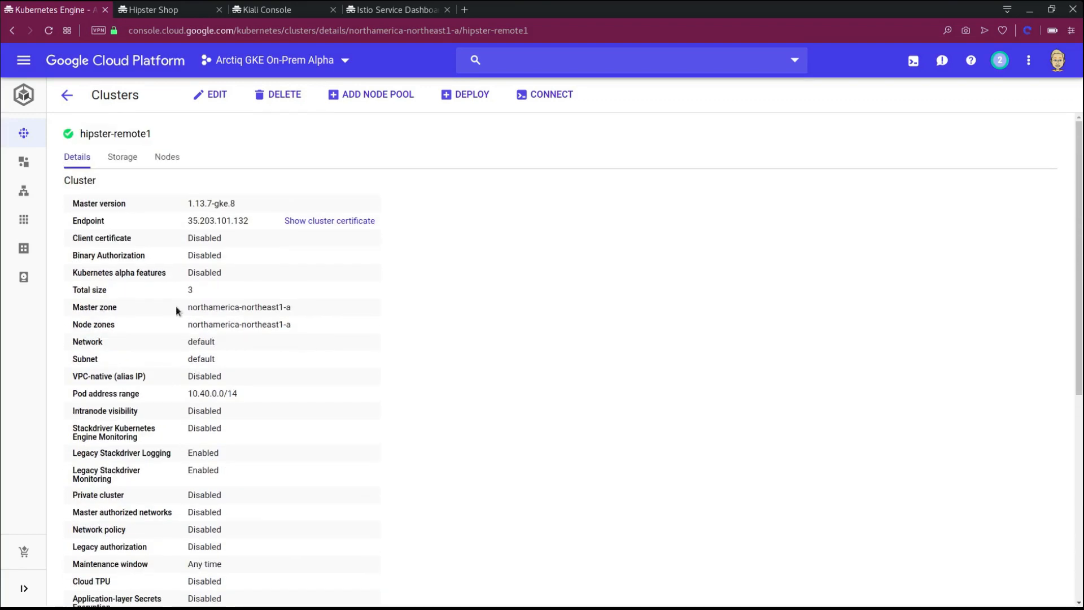
{"action": "left_click", "coordinate": [166, 157]}
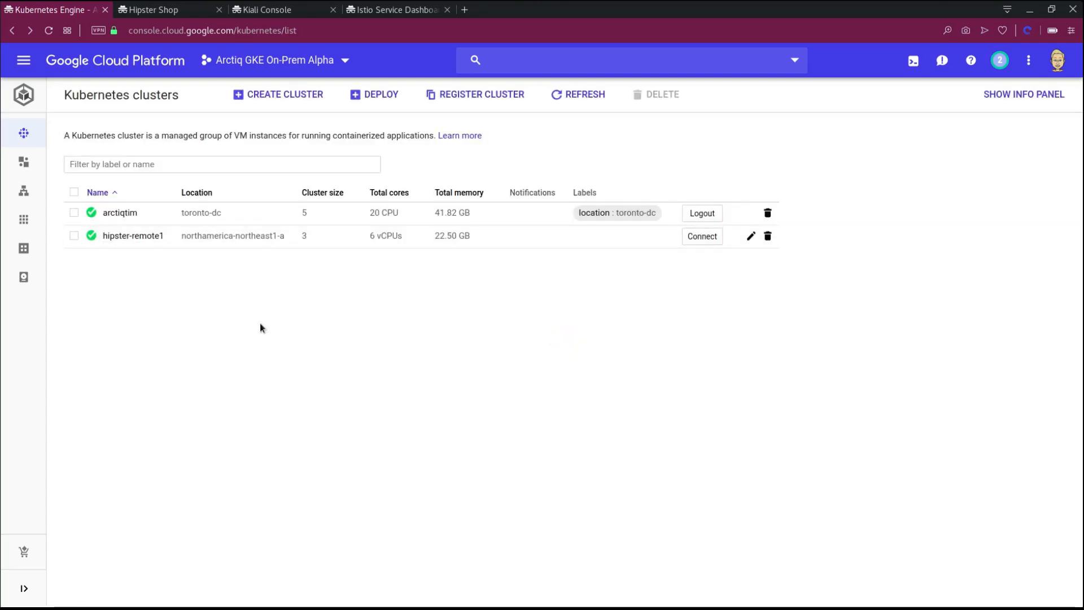
{"action": "mouse_move", "coordinate": [182, 117]}
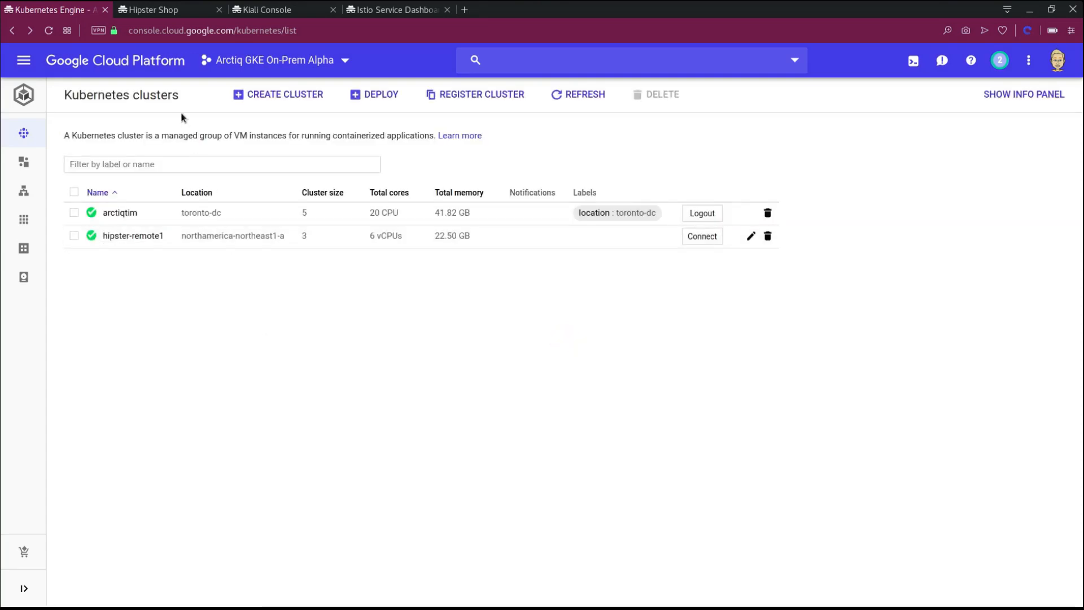
Step: Browse the Typewriter, Camping Mug and Air Plant, then order a City Bike (USD 794.22)
{"action": "left_click", "coordinate": [163, 9]}
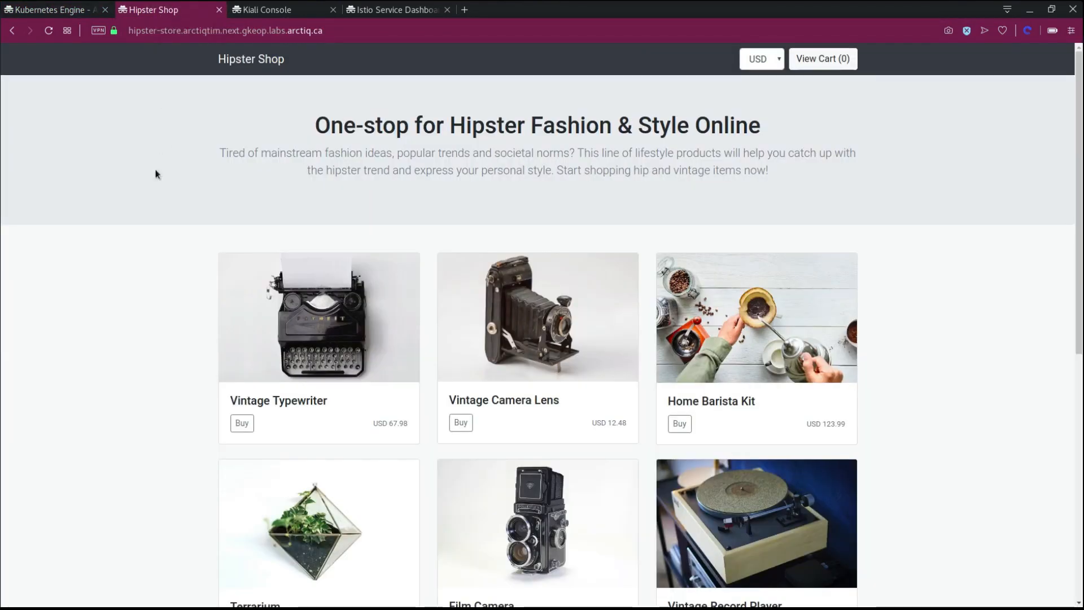
{"action": "left_click", "coordinate": [318, 318]}
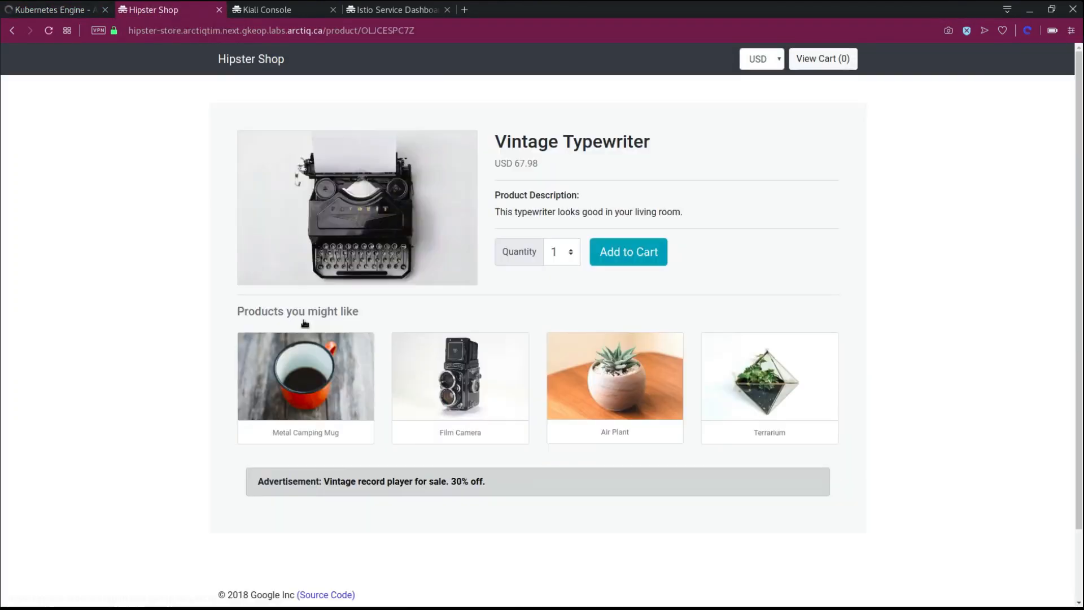
{"action": "left_click", "coordinate": [305, 376]}
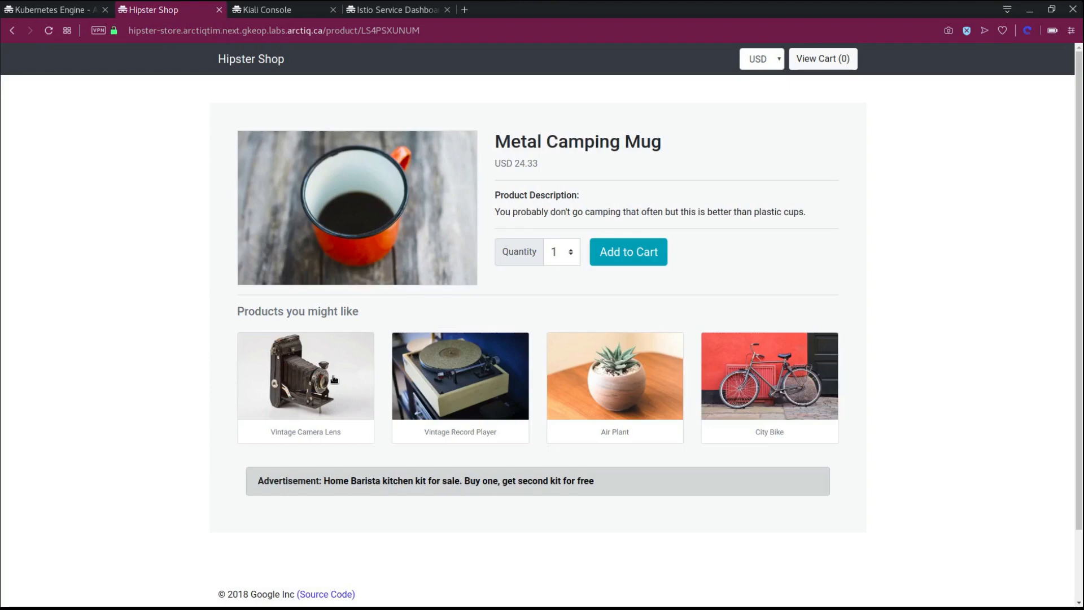
{"action": "left_click", "coordinate": [613, 375]}
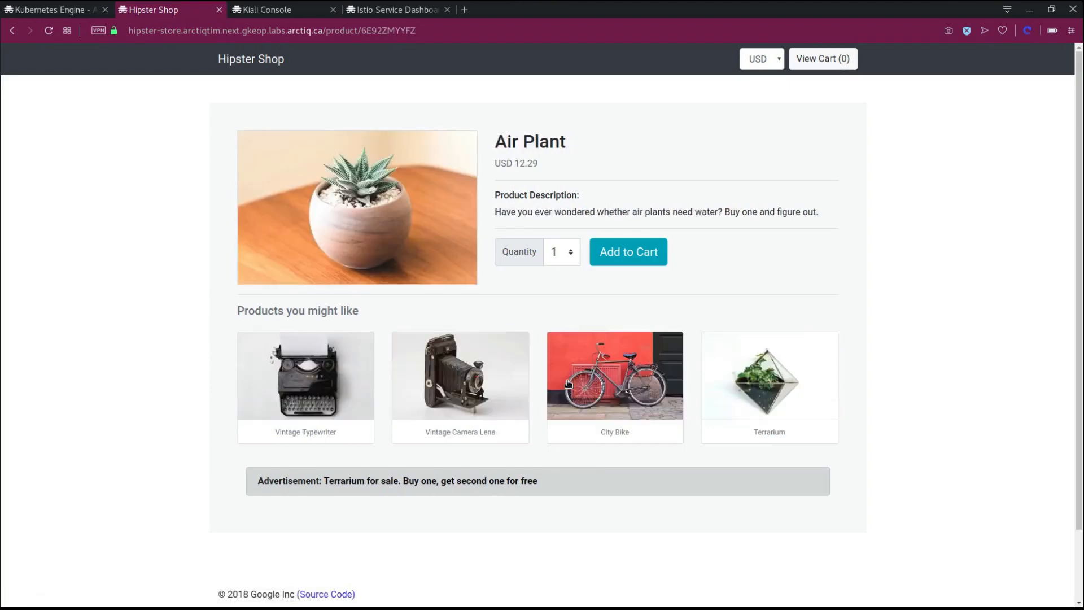
{"action": "mouse_move", "coordinate": [596, 383]}
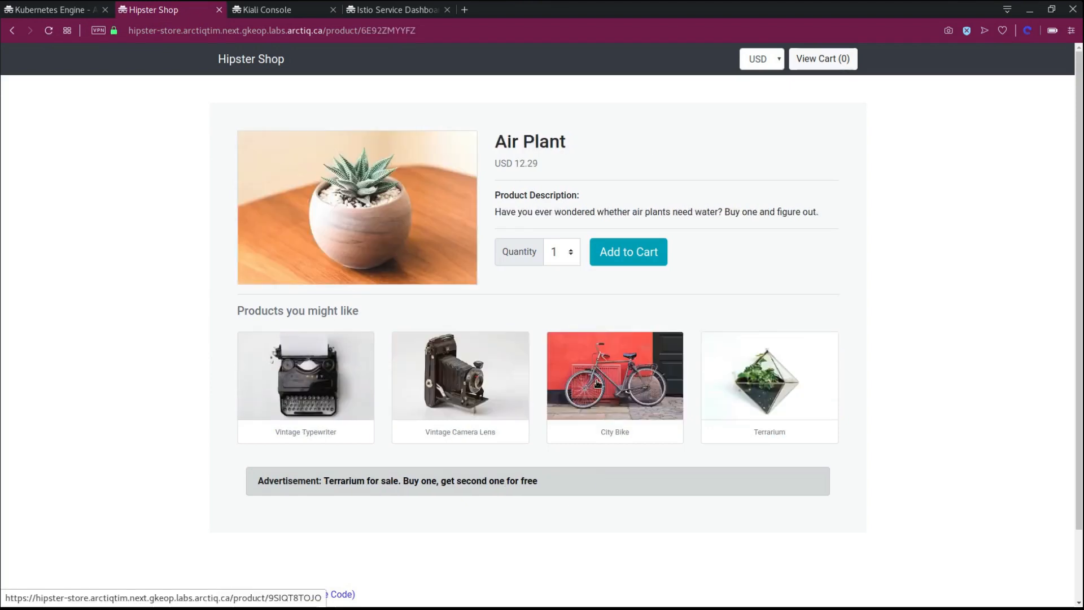
{"action": "left_click", "coordinate": [613, 375]}
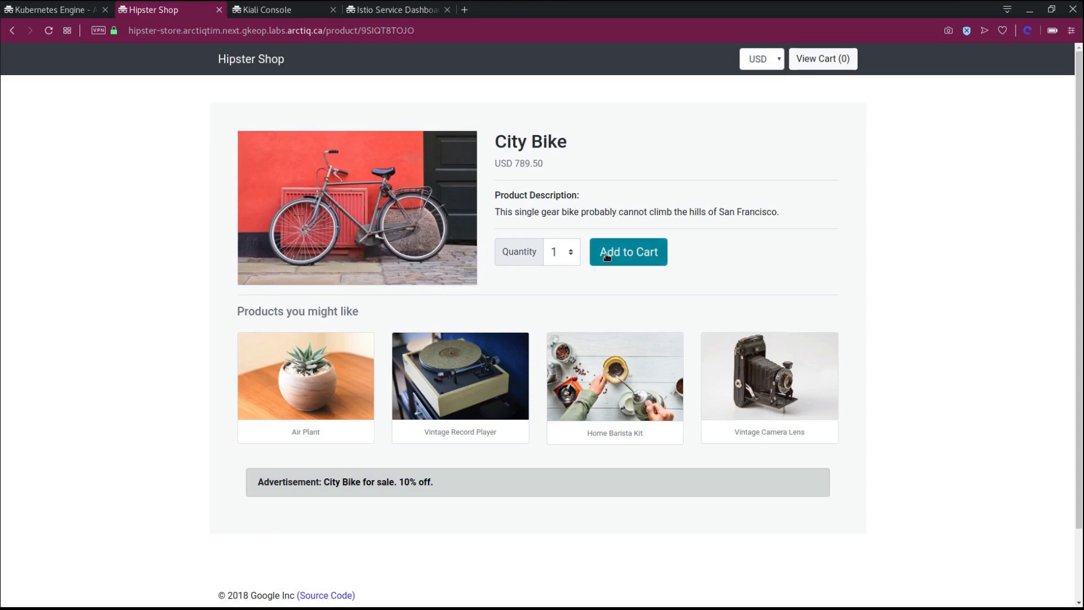
{"action": "left_click", "coordinate": [628, 251]}
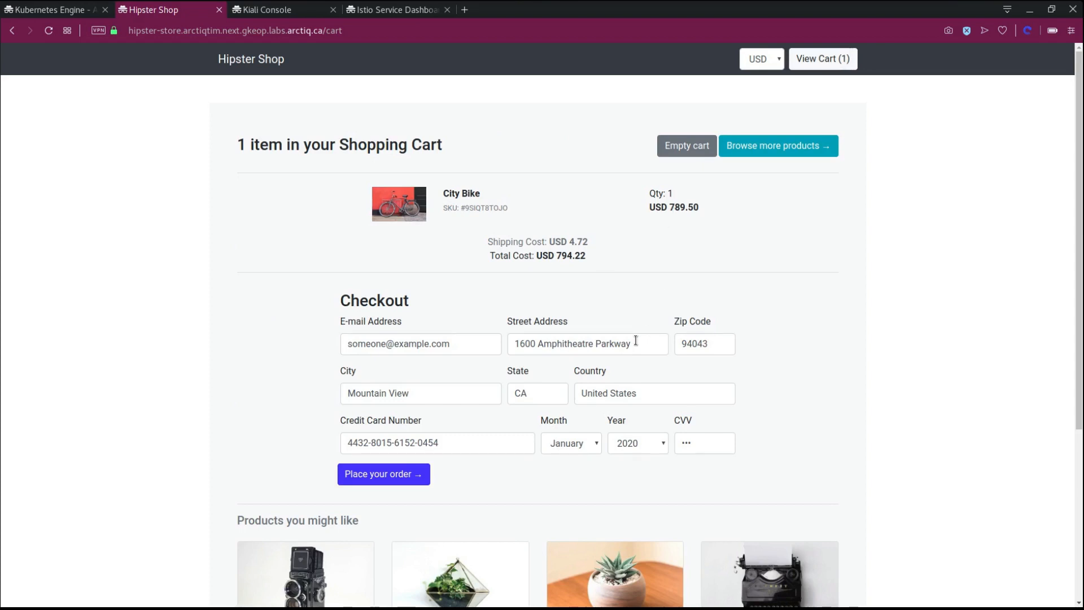
{"action": "mouse_move", "coordinate": [492, 413]}
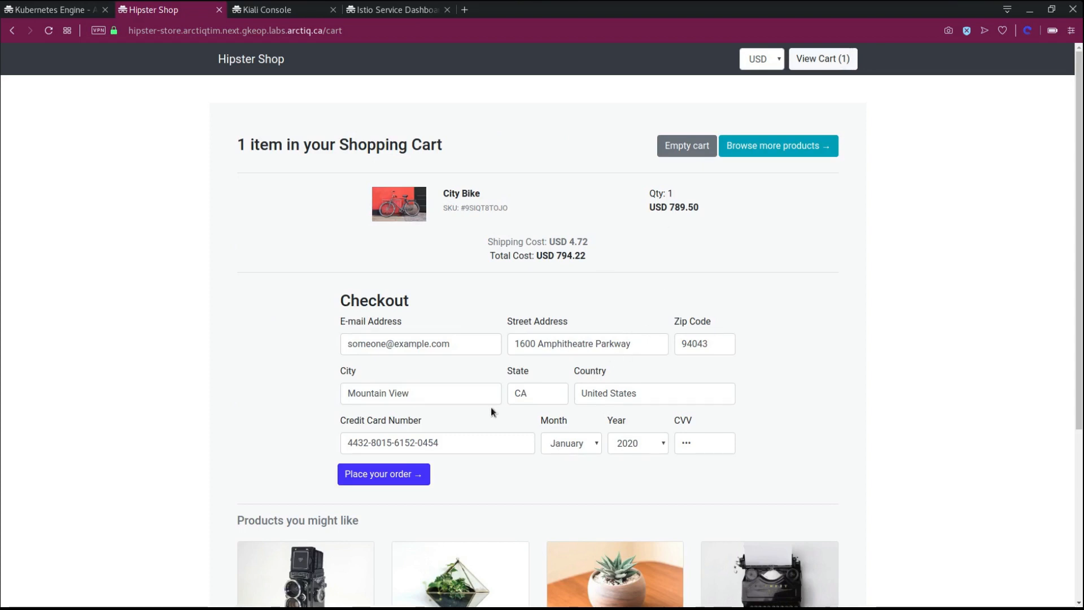
{"action": "left_click", "coordinate": [383, 478]}
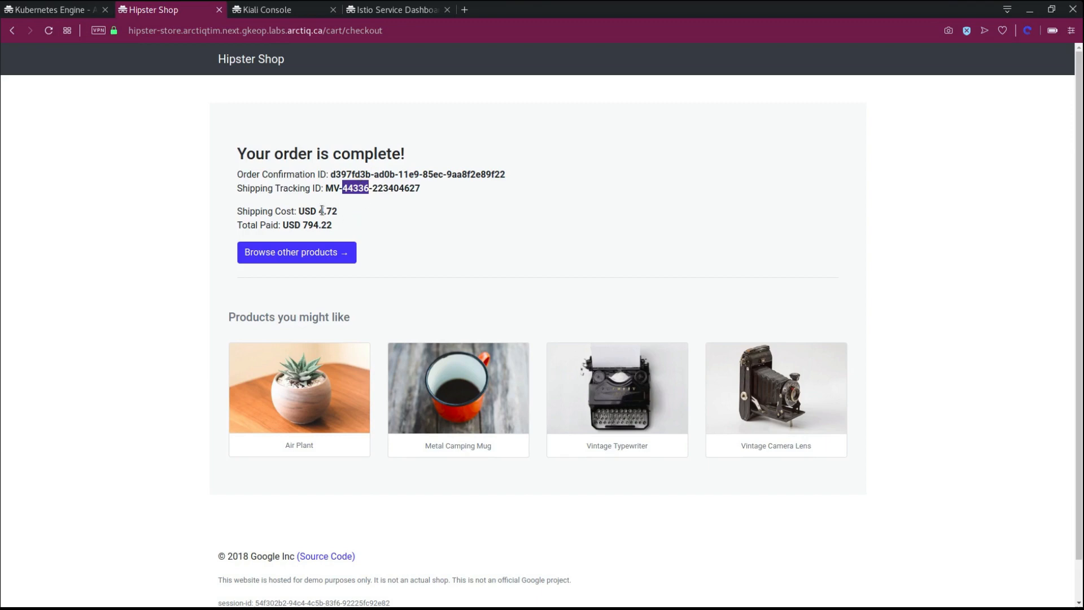
Step: Switch prices to CAD and order another City Bike totaling CAD 1062.81
{"action": "left_click", "coordinate": [296, 253]}
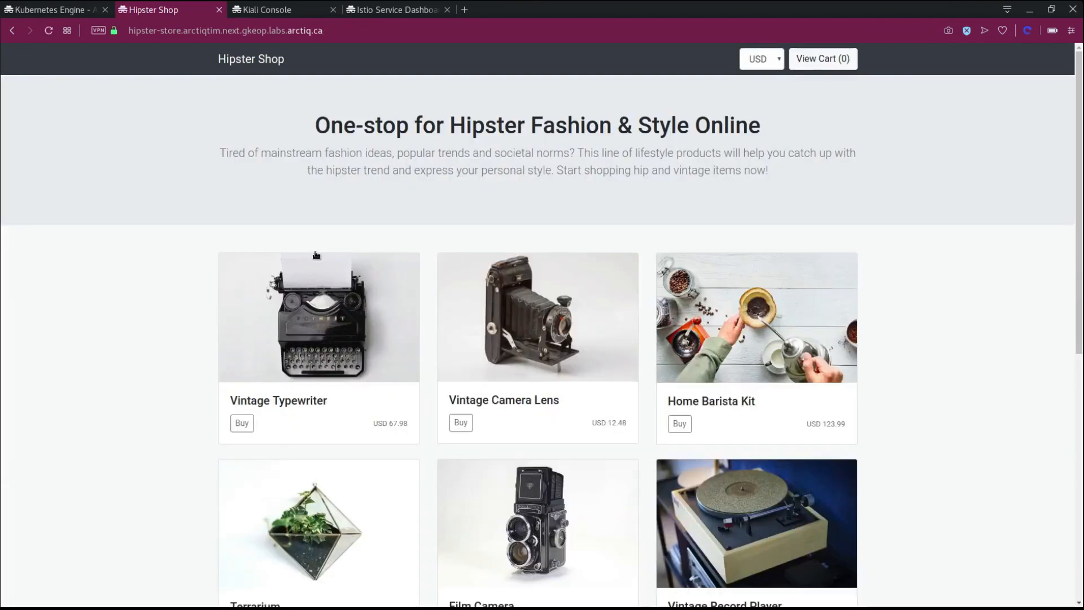
{"action": "mouse_move", "coordinate": [740, 66]}
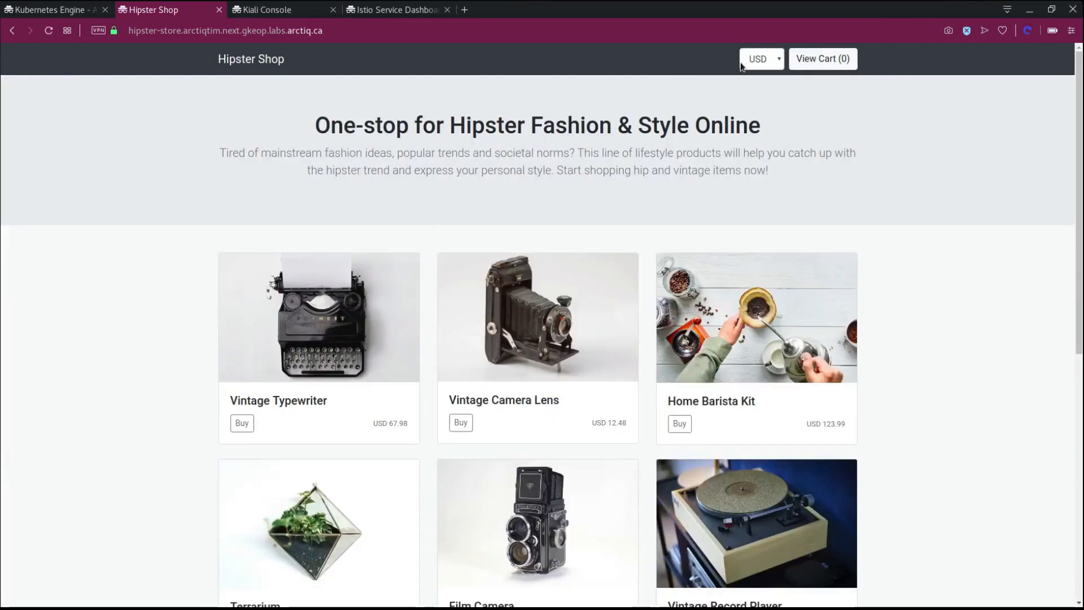
{"action": "left_click", "coordinate": [762, 58]}
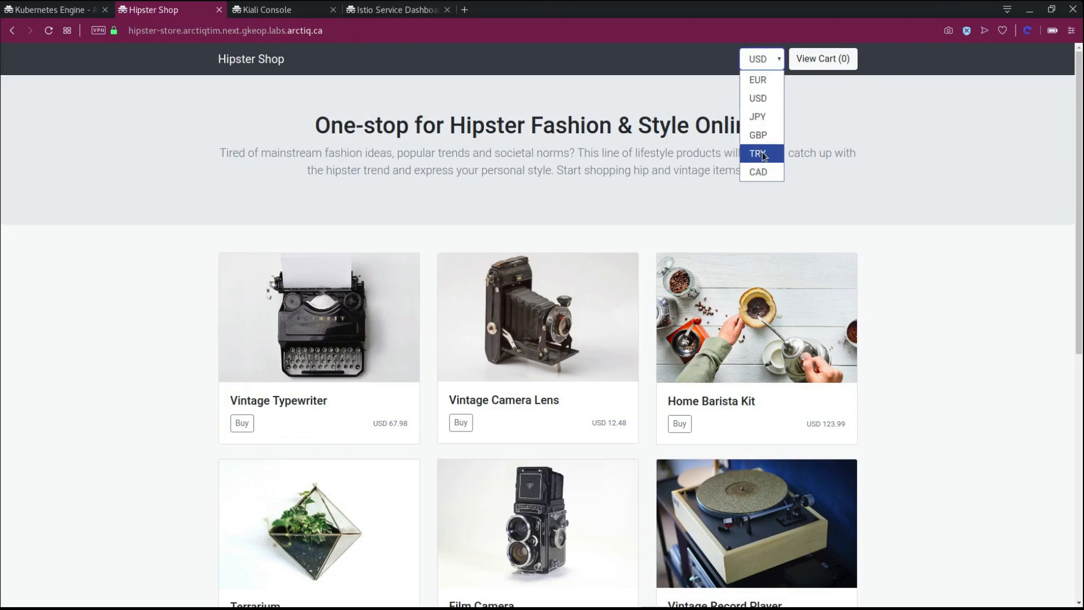
{"action": "left_click", "coordinate": [758, 172]}
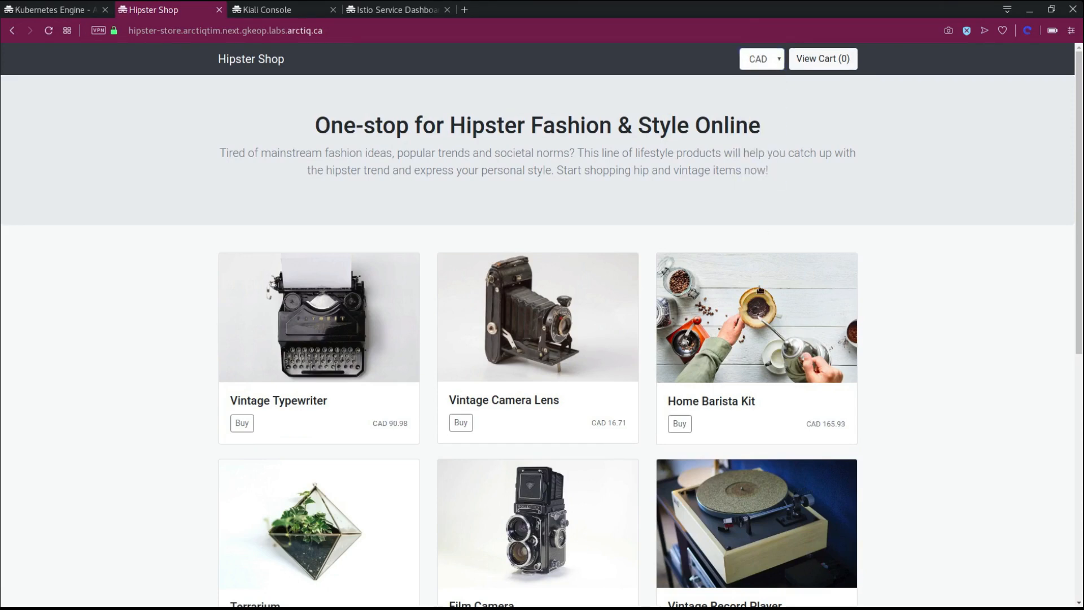
{"action": "scroll", "scroll_direction": "down", "scroll_amount": 3}
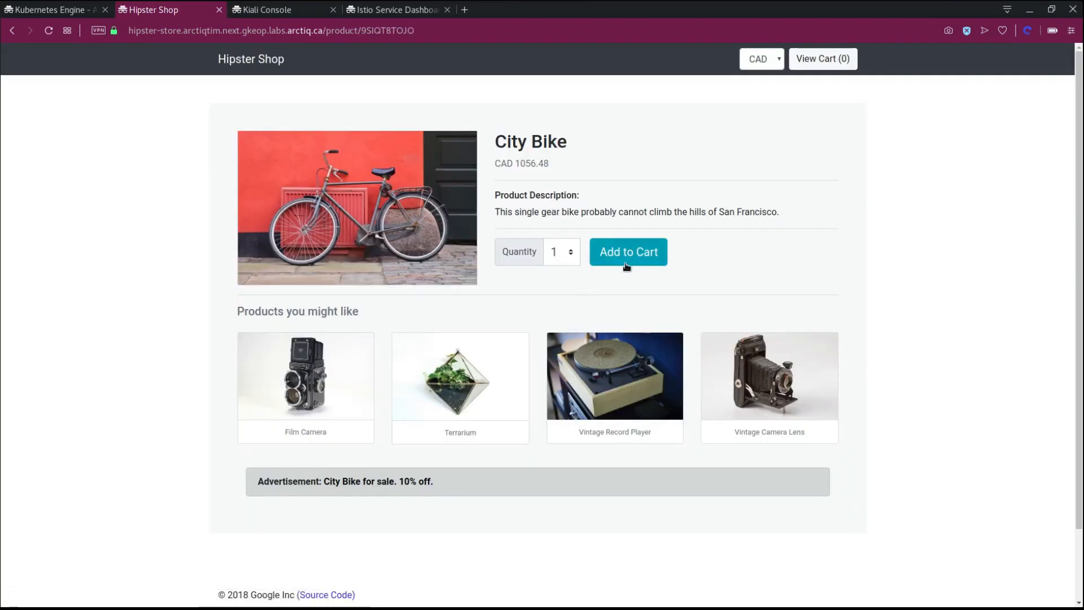
{"action": "left_click", "coordinate": [627, 252]}
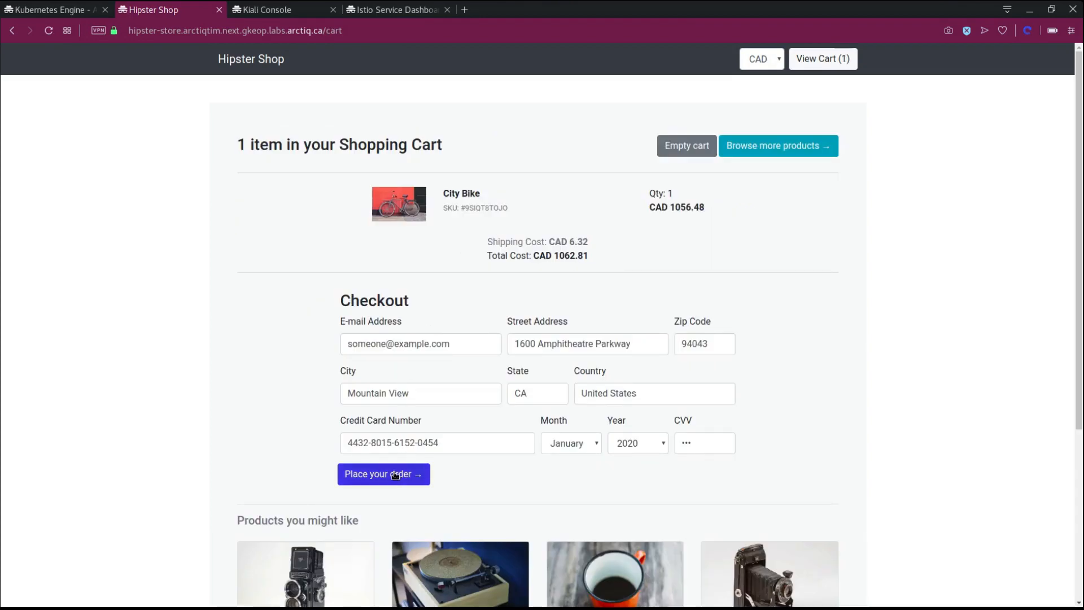
{"action": "left_click", "coordinate": [383, 474]}
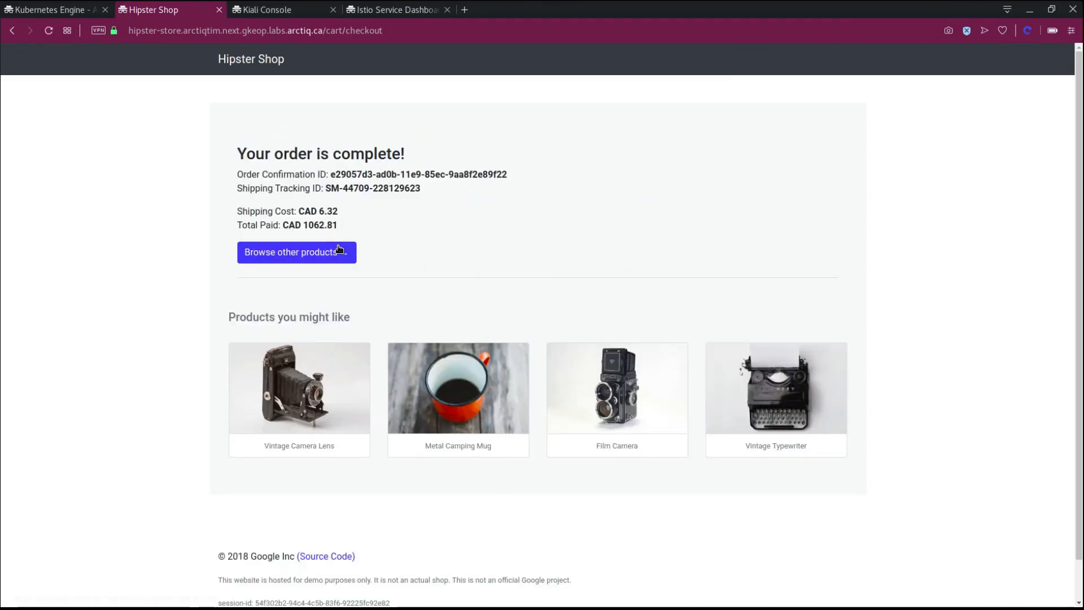
{"action": "left_click", "coordinate": [296, 252]}
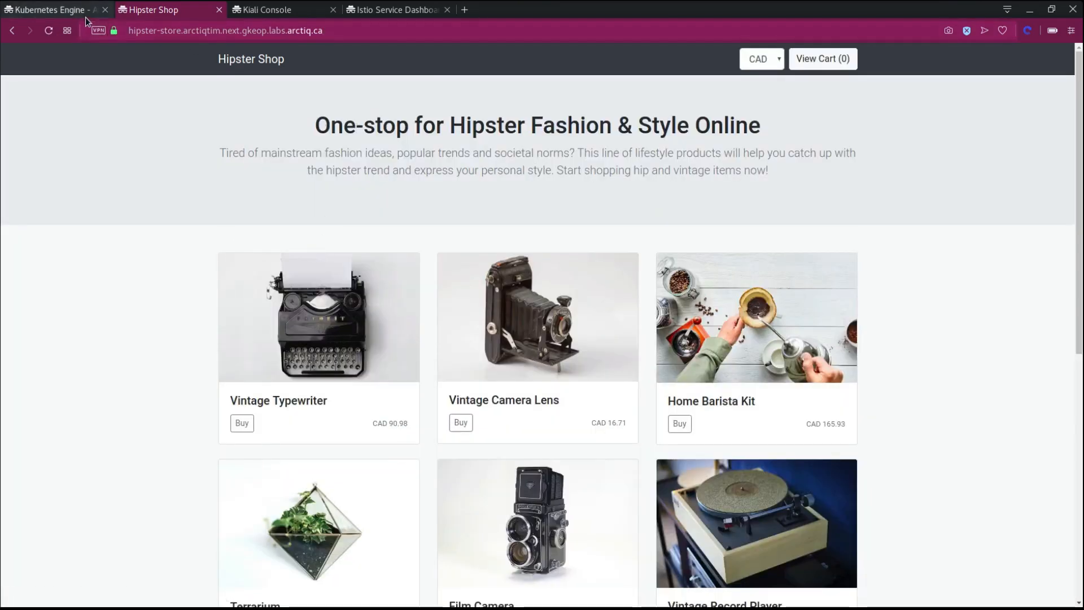
Step: Filter workloads to namespace hipster-store on the arctiqtim cluster, showing 12 healthy deployments
{"action": "left_click", "coordinate": [52, 10]}
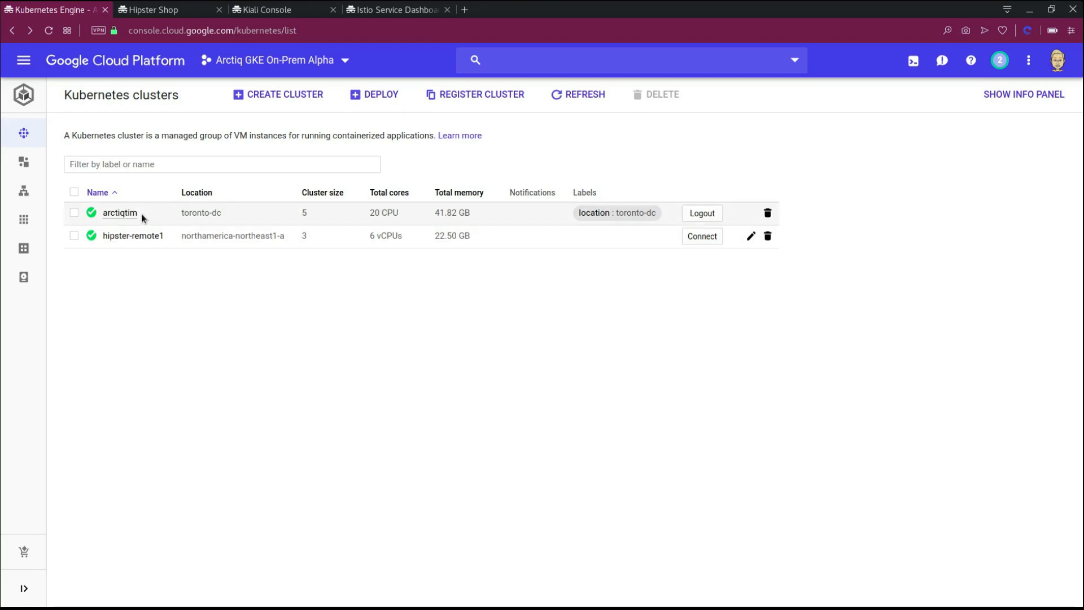
{"action": "left_click", "coordinate": [23, 60]}
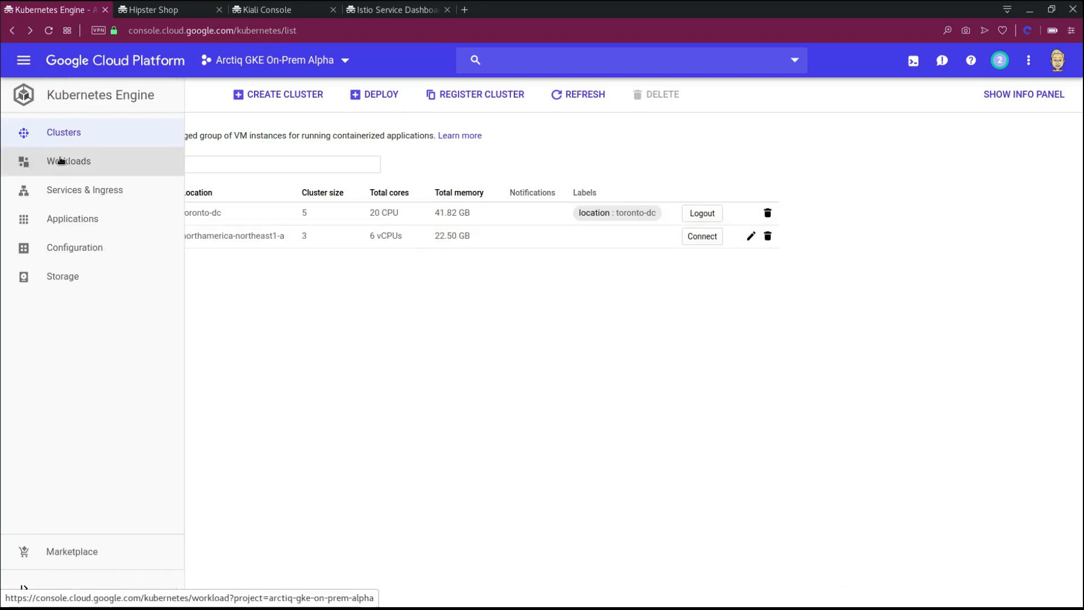
{"action": "left_click", "coordinate": [69, 160]}
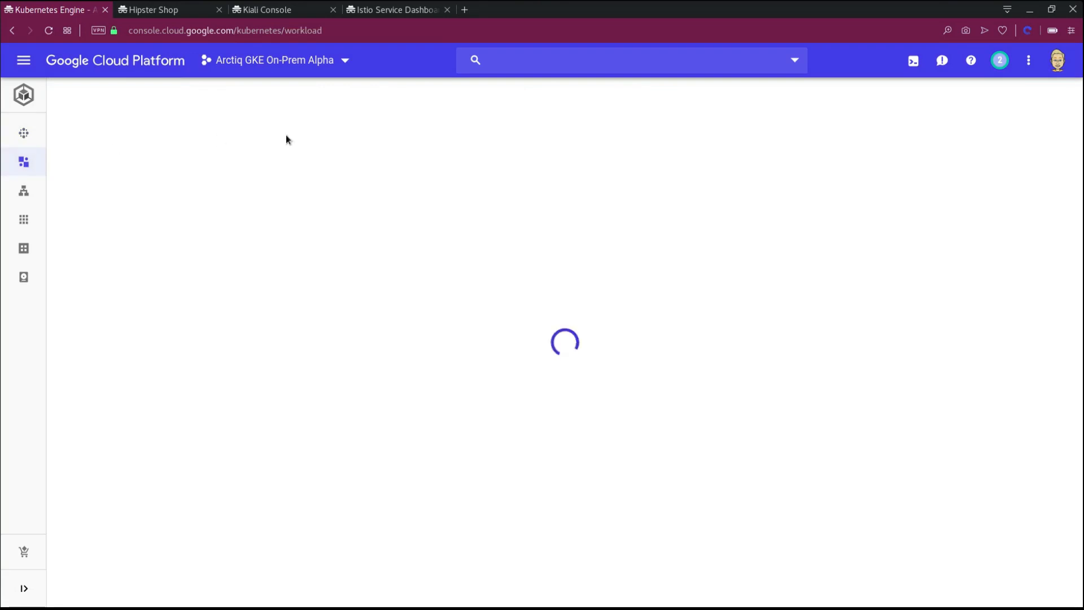
{"action": "mouse_move", "coordinate": [387, 251]}
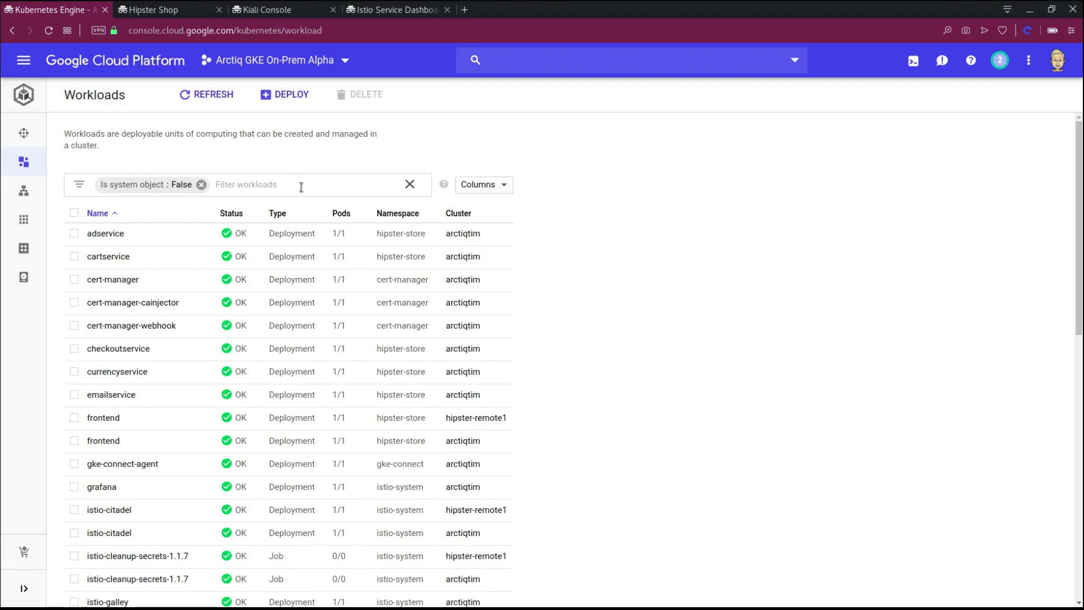
{"action": "type", "text": "name"}
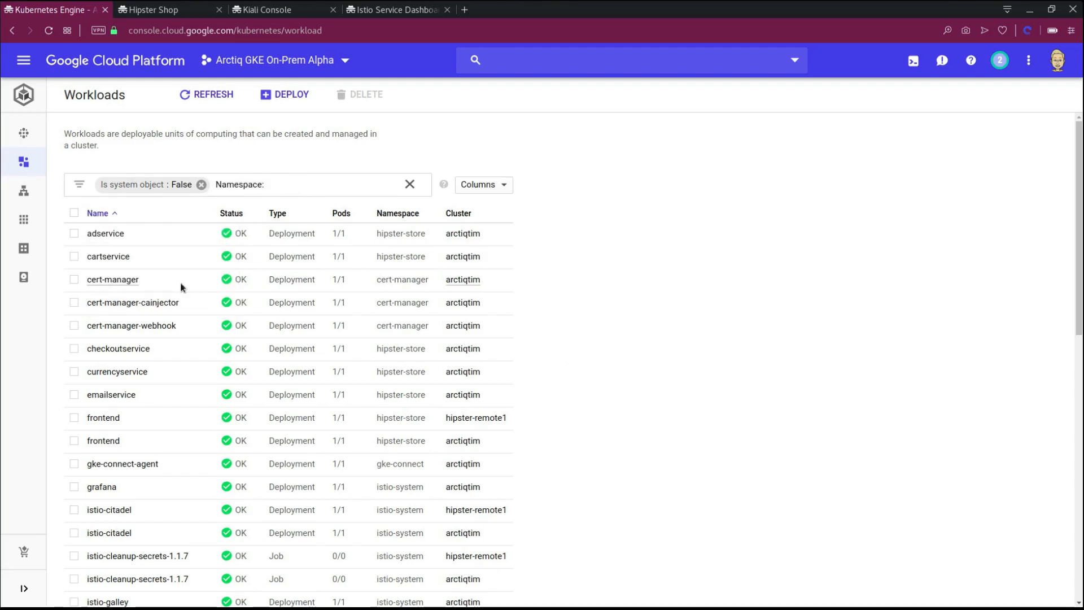
{"action": "type", "text": "hip"}
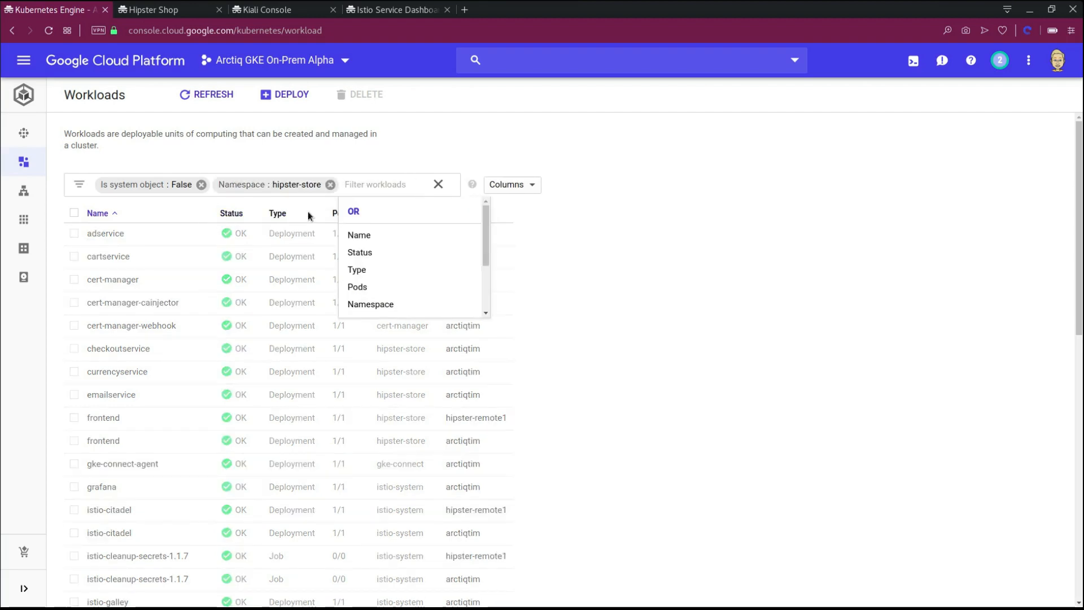
{"action": "type", "text": "cluster:arct"}
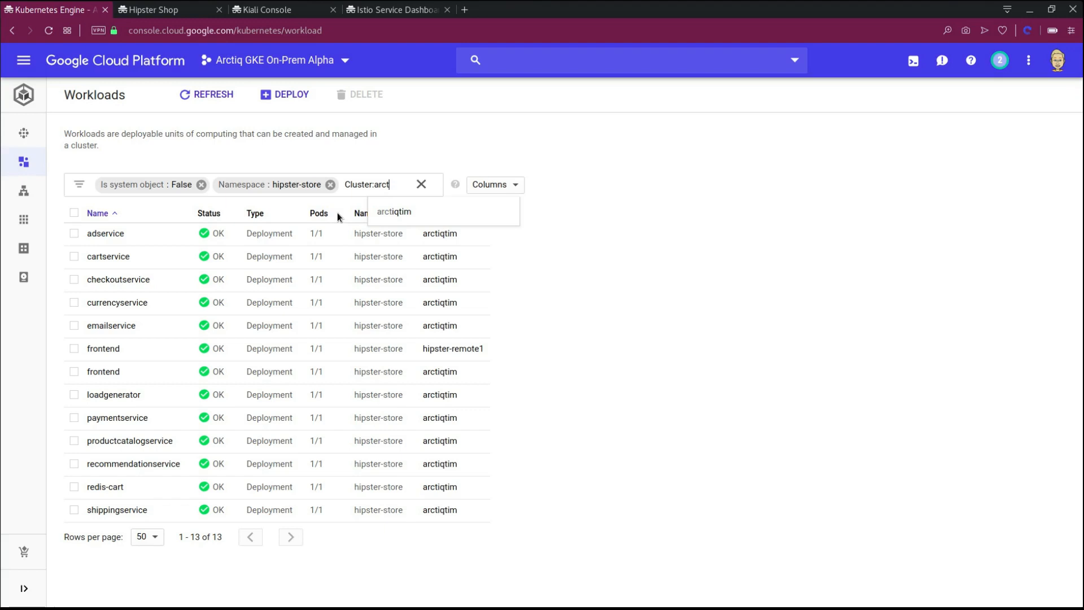
{"action": "left_click", "coordinate": [394, 211]}
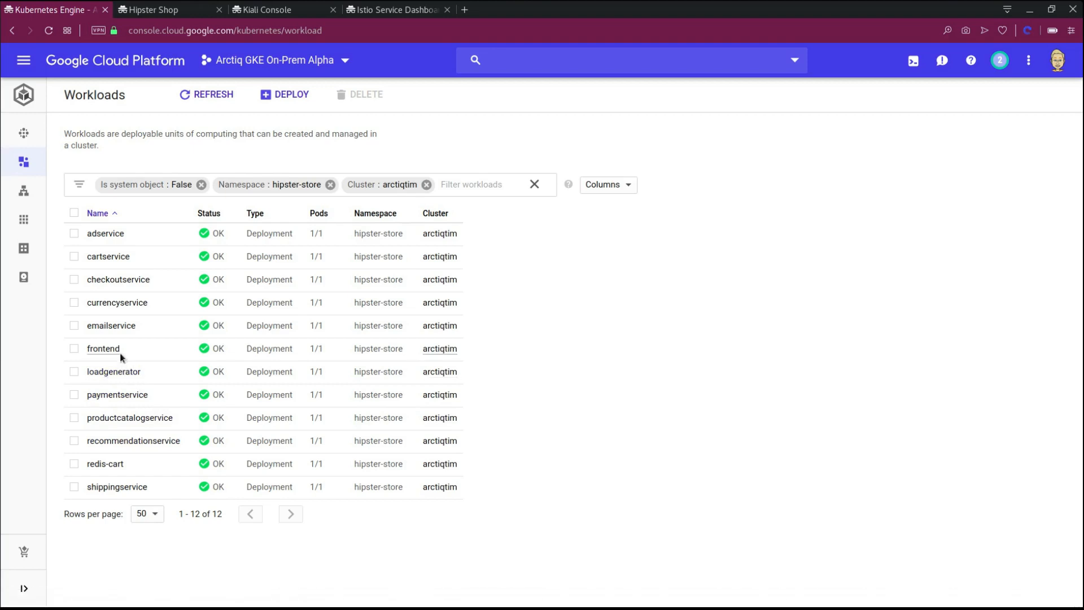
{"action": "mouse_move", "coordinate": [103, 349]}
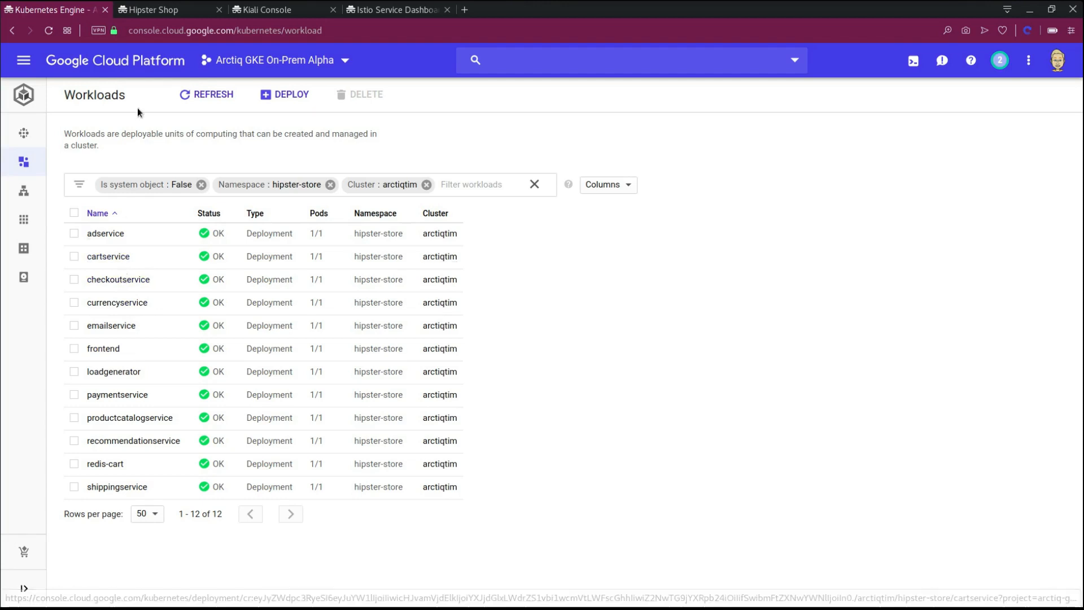
{"action": "left_click", "coordinate": [166, 9]}
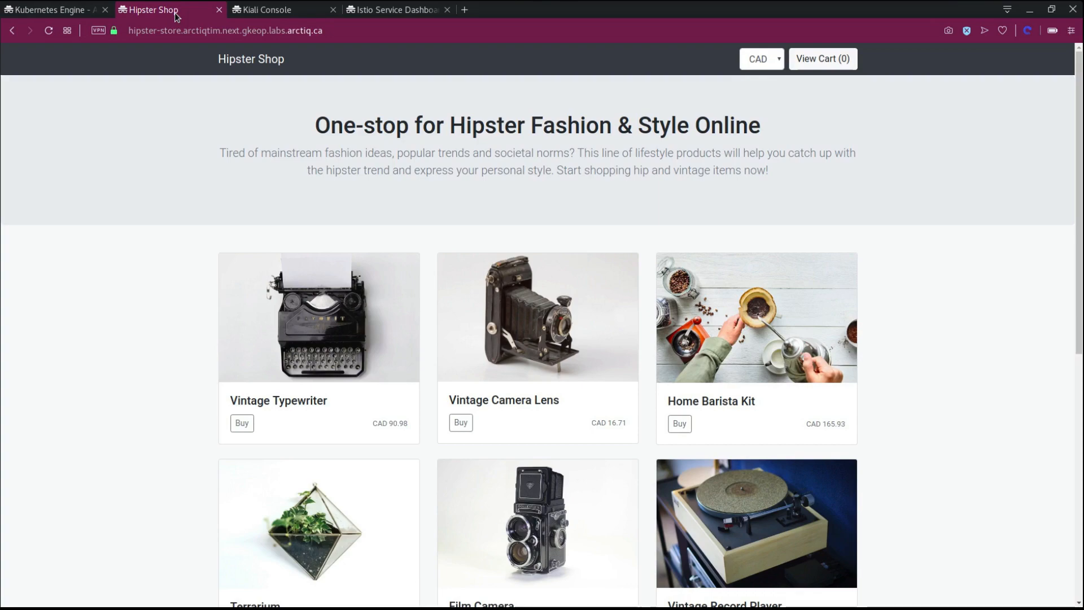
Step: View Kiali's frontend-to-cartservice gRPC edge details (100% success) in the hipster-store graph
{"action": "left_click", "coordinate": [277, 10]}
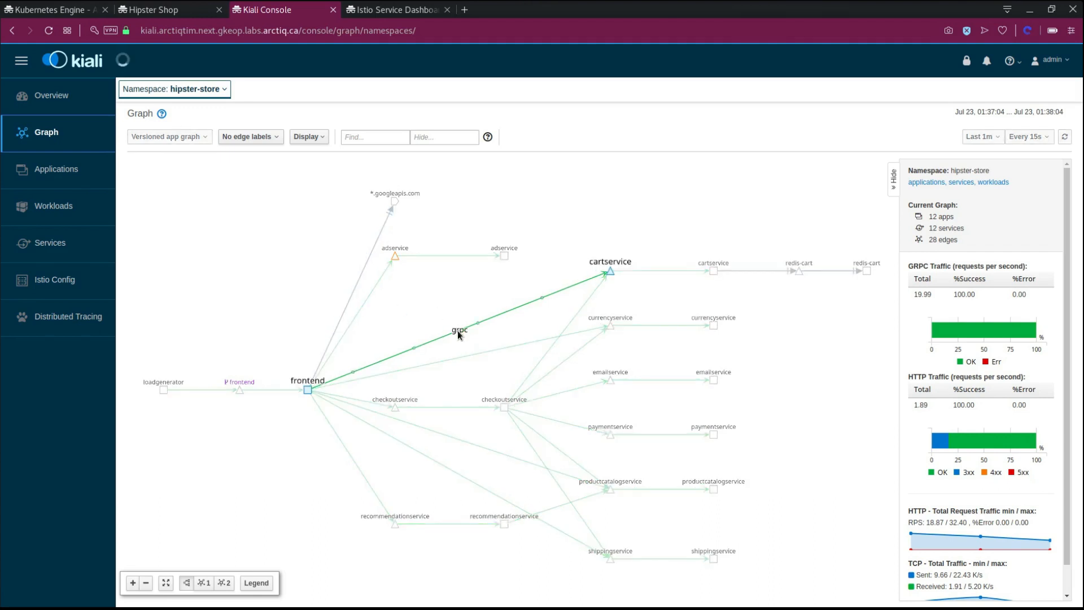
{"action": "left_click", "coordinate": [459, 329]}
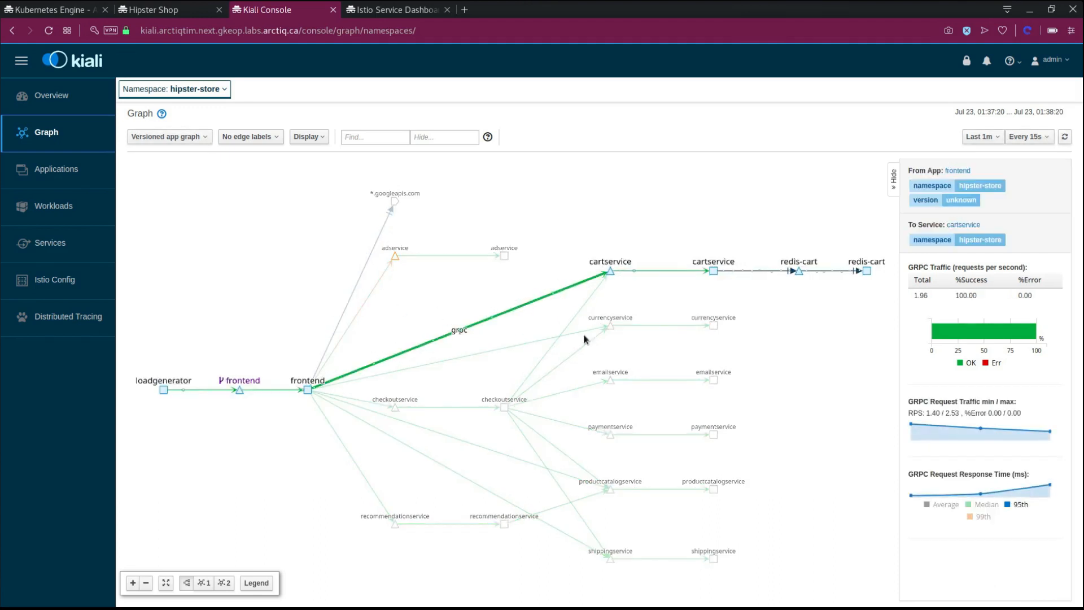
{"action": "mouse_move", "coordinate": [817, 469]}
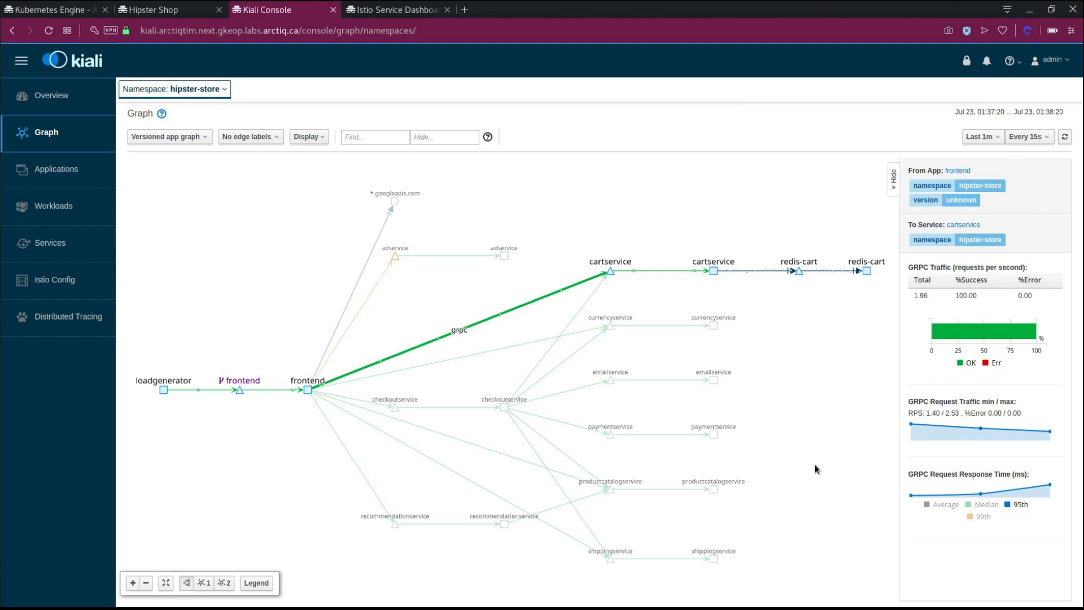
{"action": "mouse_move", "coordinate": [403, 53]}
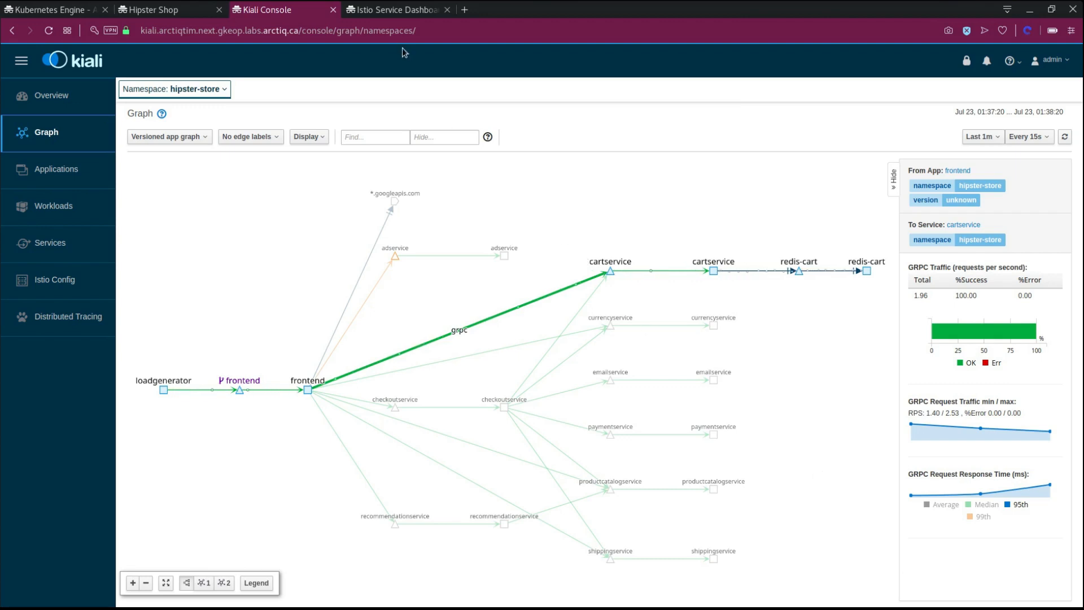
{"action": "left_click", "coordinate": [396, 10]}
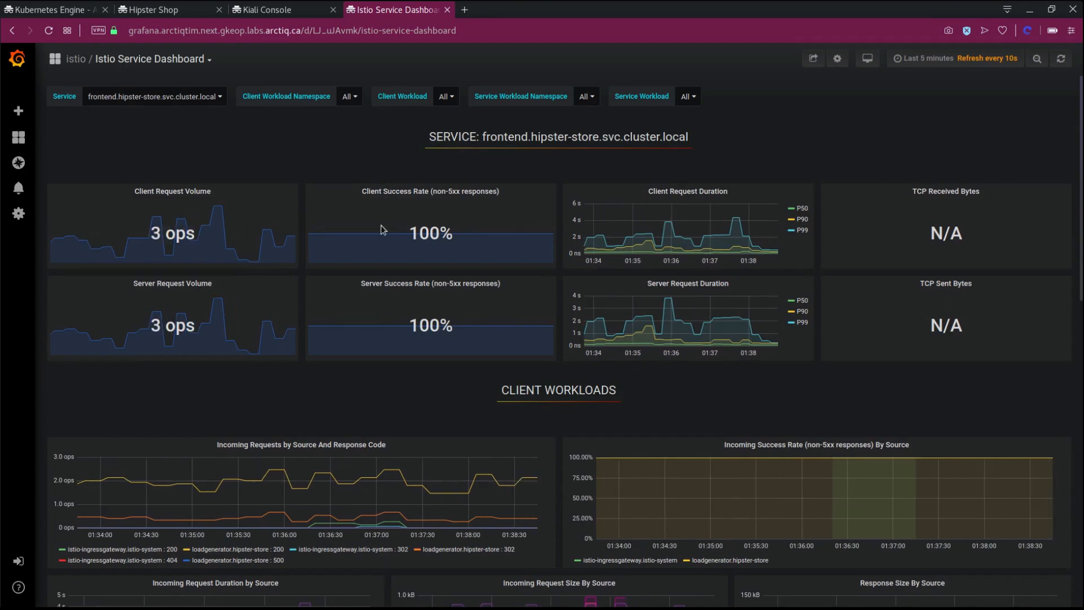
Step: Review frontend.hipster-store dashboard panels, then switch the dashboard to checkoutservice
{"action": "scroll", "scroll_direction": "down", "scroll_amount": 3}
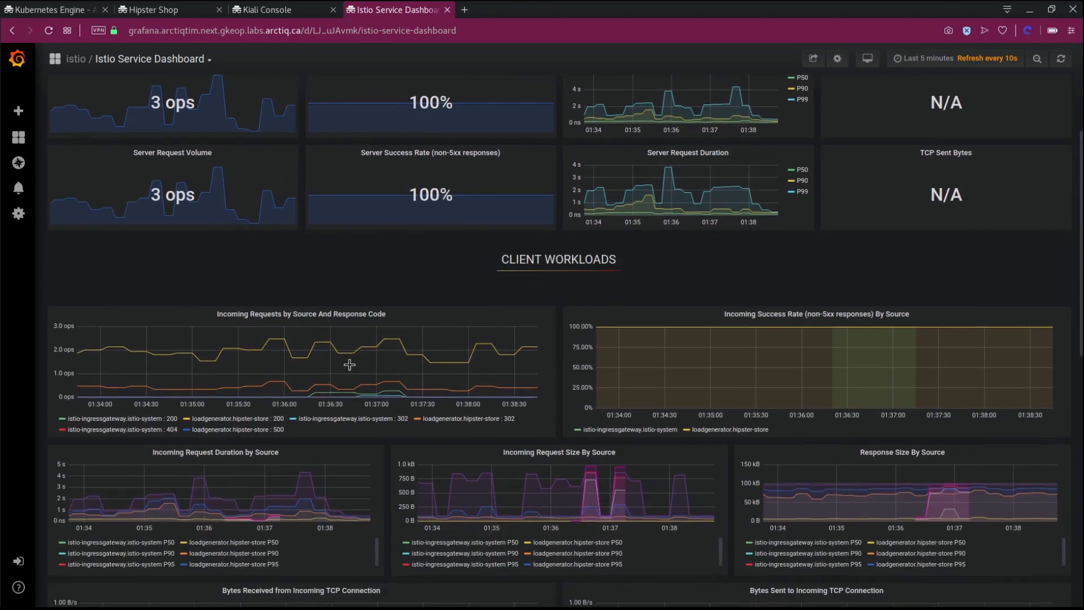
{"action": "scroll", "scroll_direction": "down", "scroll_amount": 3}
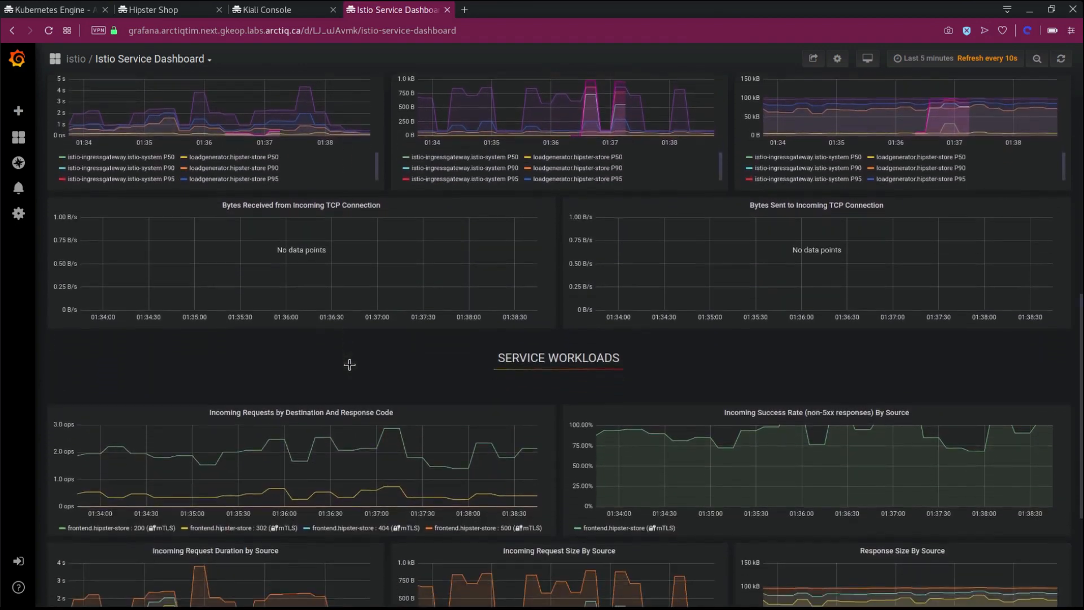
{"action": "scroll", "scroll_direction": "down", "scroll_amount": 3}
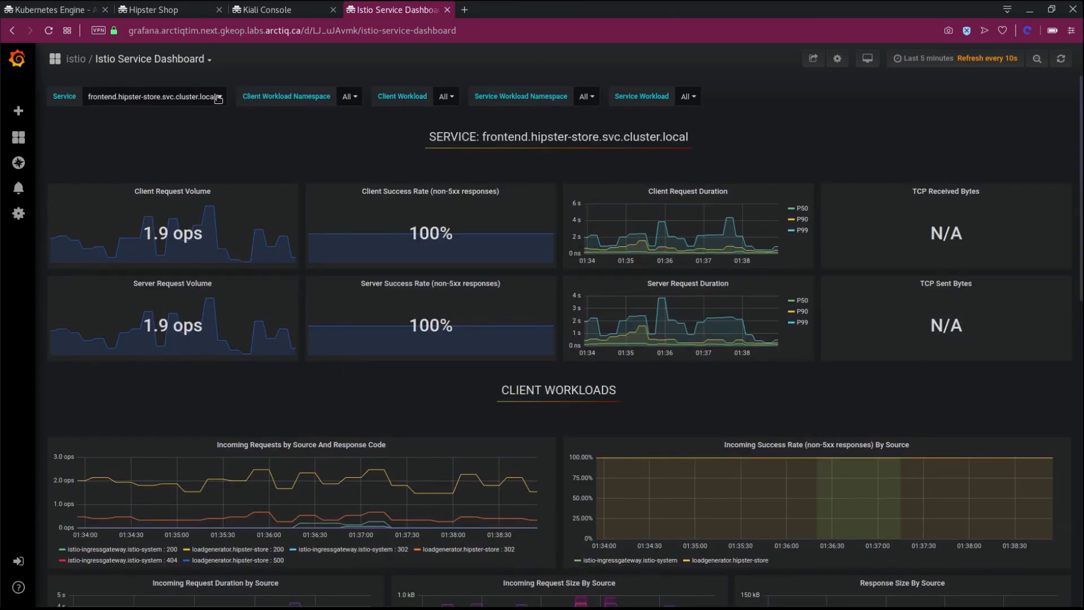
{"action": "left_click", "coordinate": [153, 96]}
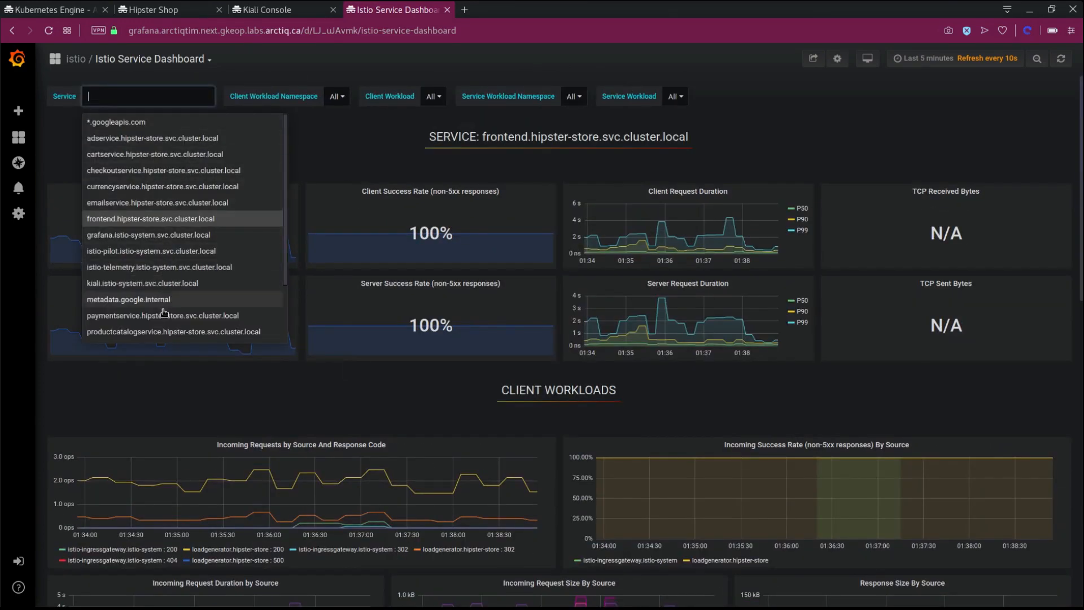
{"action": "mouse_move", "coordinate": [163, 170]}
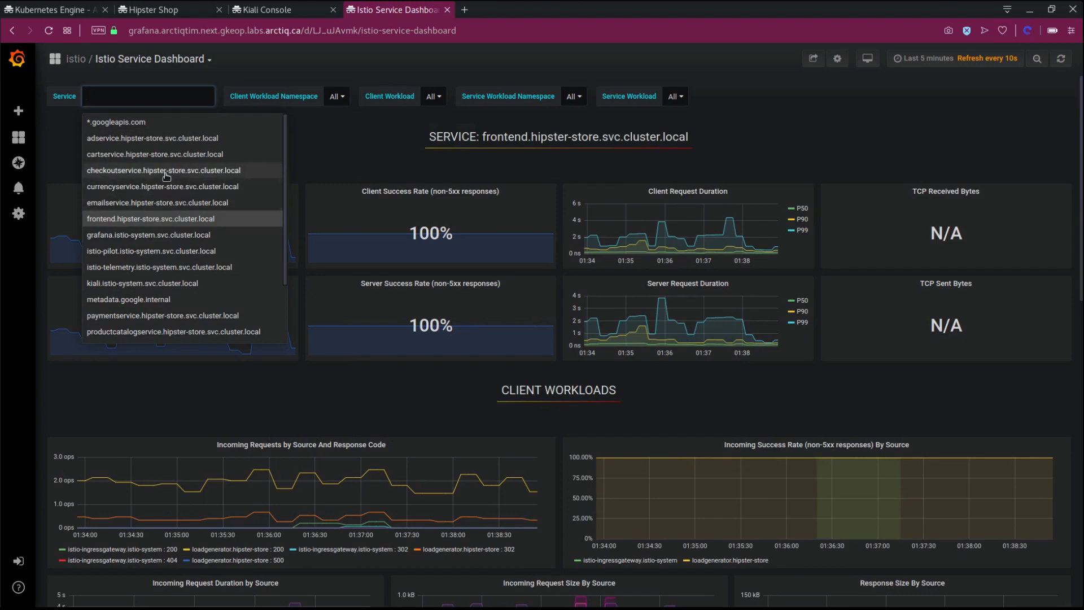
{"action": "left_click", "coordinate": [163, 169]}
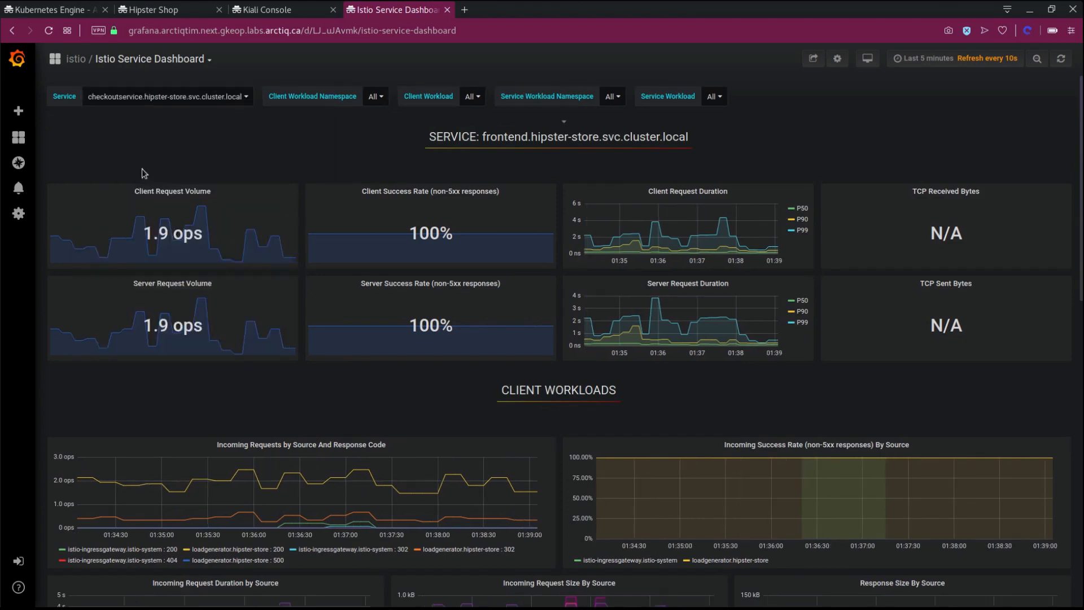
{"action": "left_click", "coordinate": [166, 96]}
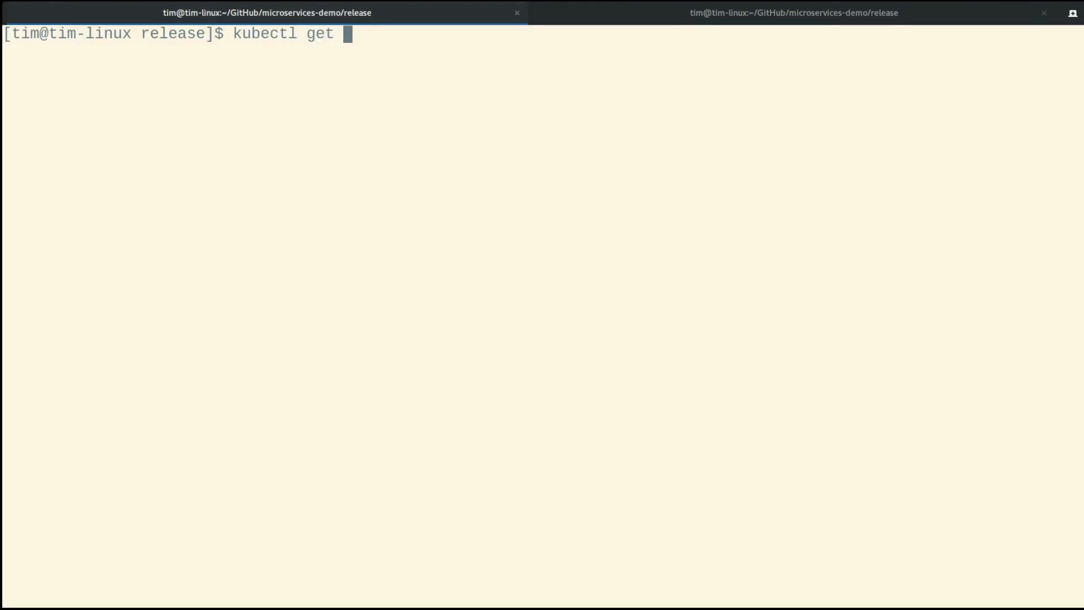
Step: Run kubectl get pods -n hipster-store on the first cluster, showing 12 Running pods
{"action": "type", "text": "pods -n hip"}
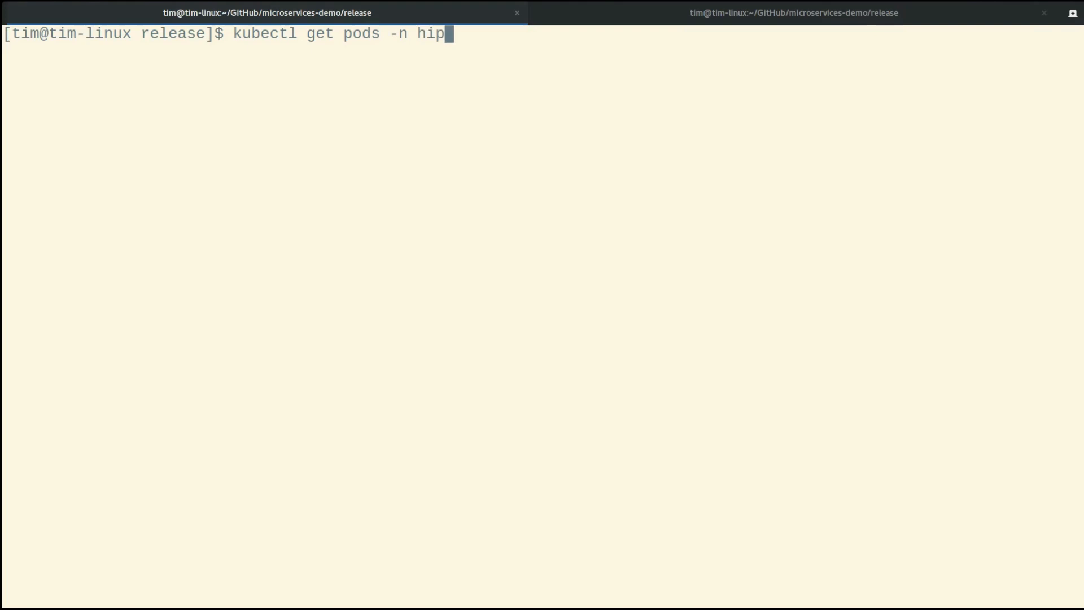
{"action": "type", "text": "ster-sto"}
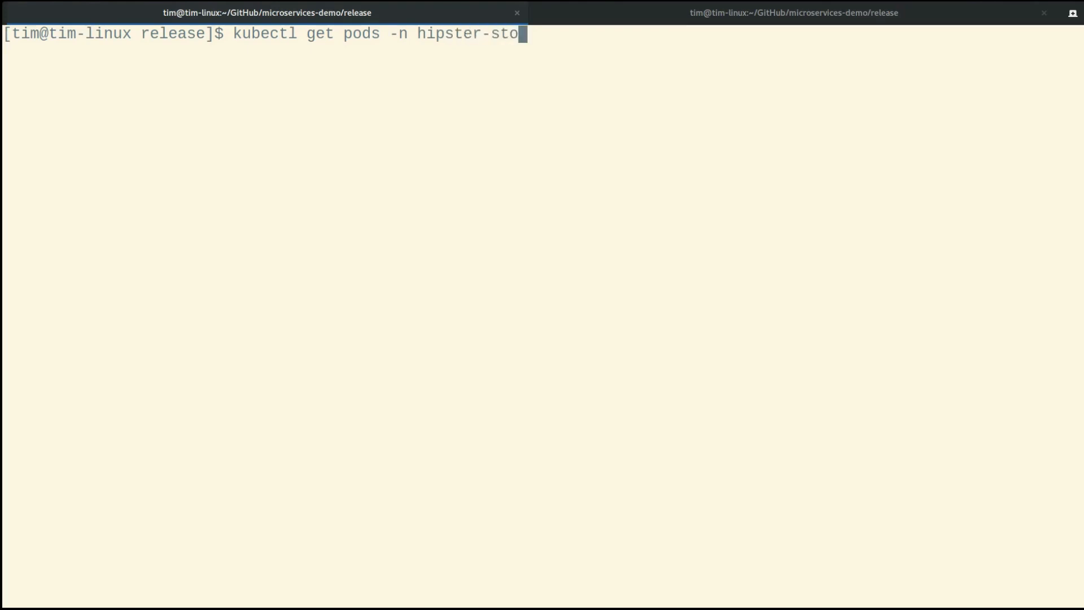
{"action": "type", "text": "re"}
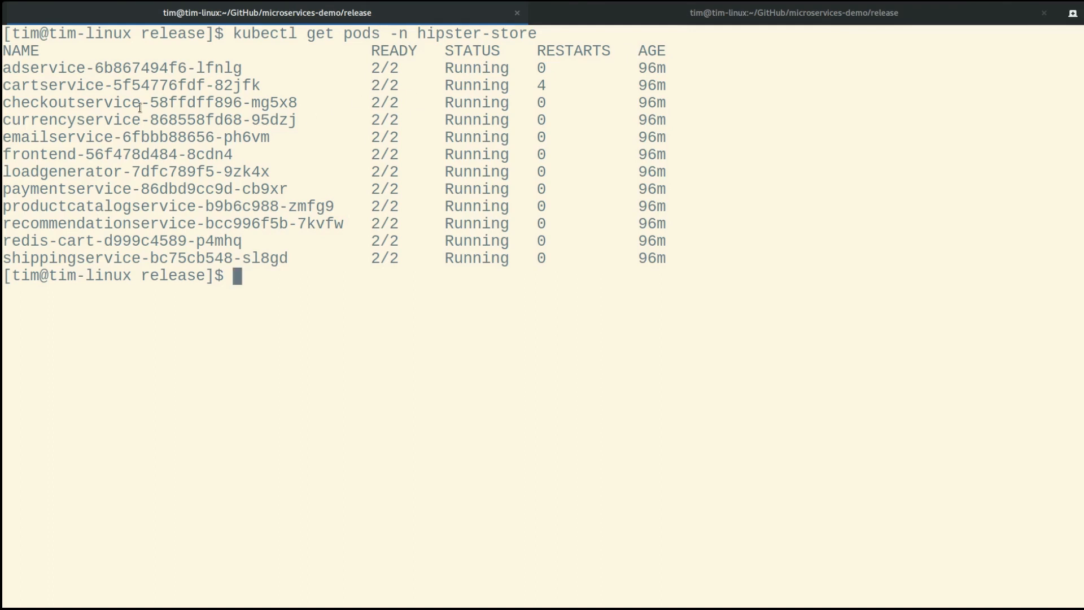
{"action": "left_click_drag", "start_coordinate": [4, 67], "coordinate": [216, 136]}
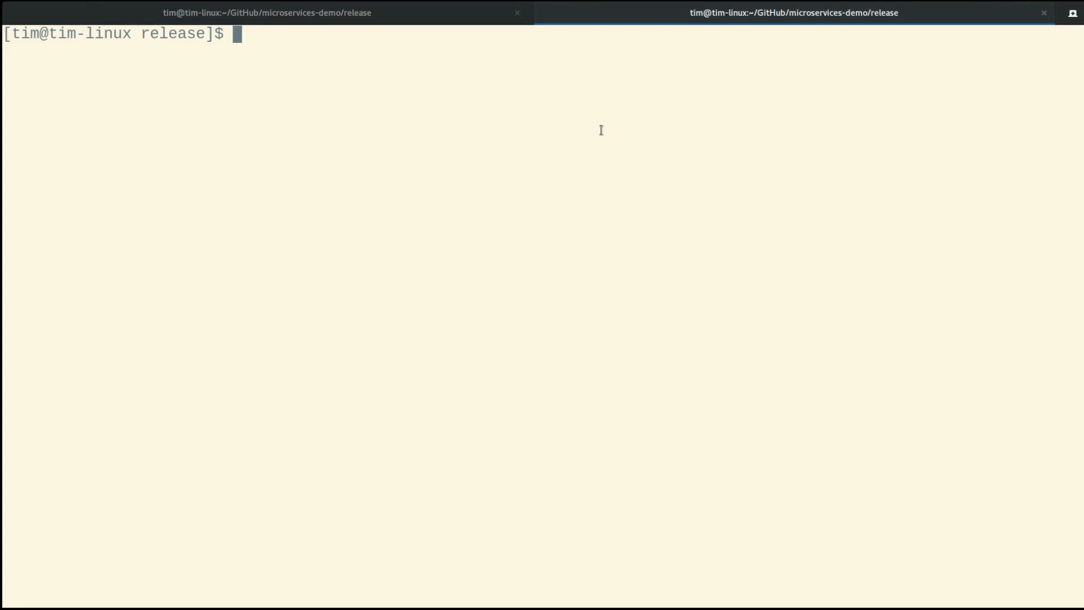
Step: Run kubectl get pods -n hipster-store, showing only the frontend pod
{"action": "type", "text": "kubect"}
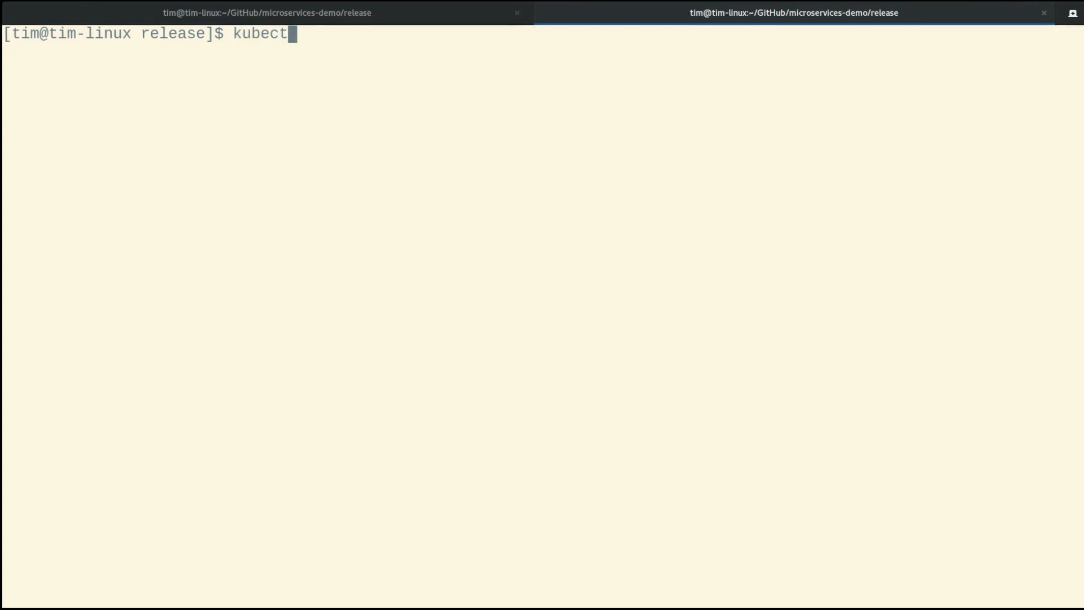
{"action": "type", "text": "l get pods"}
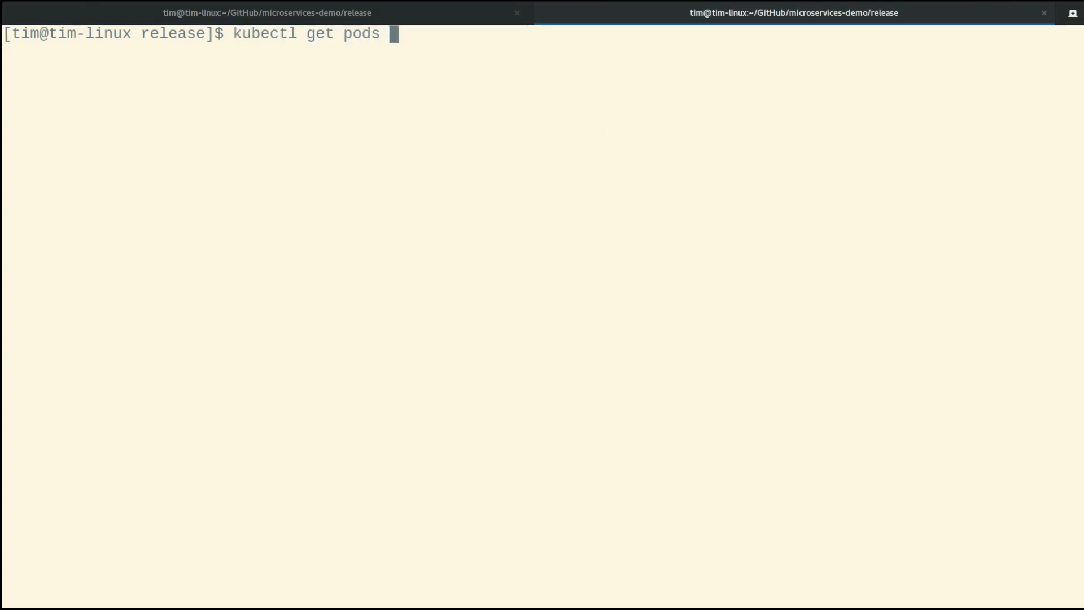
{"action": "type", "text": "-n hipster-"}
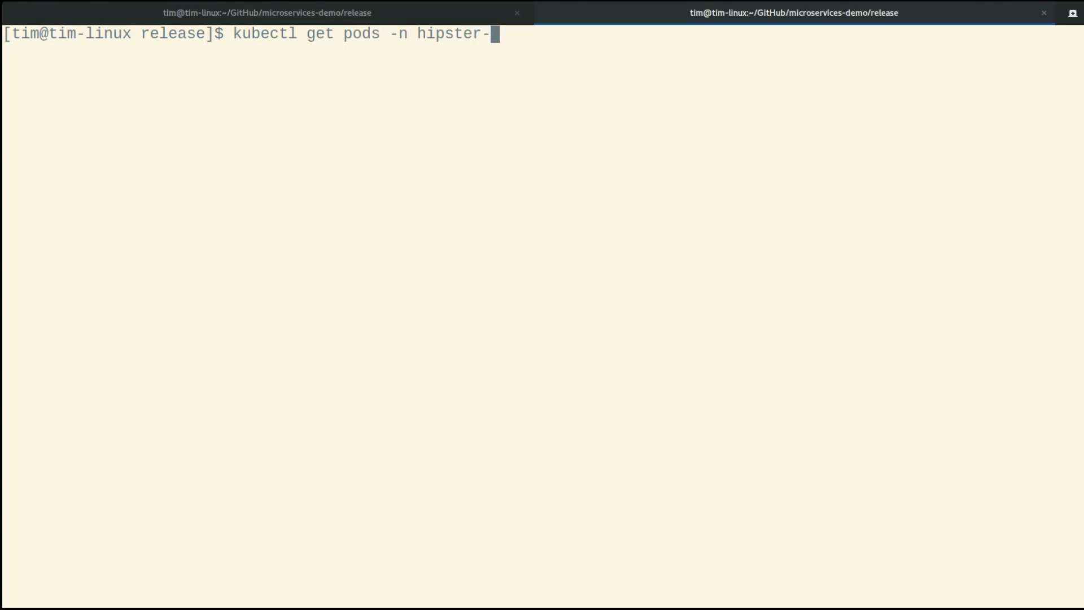
{"action": "type", "text": "store"}
{"action": "type", "text": "k"}
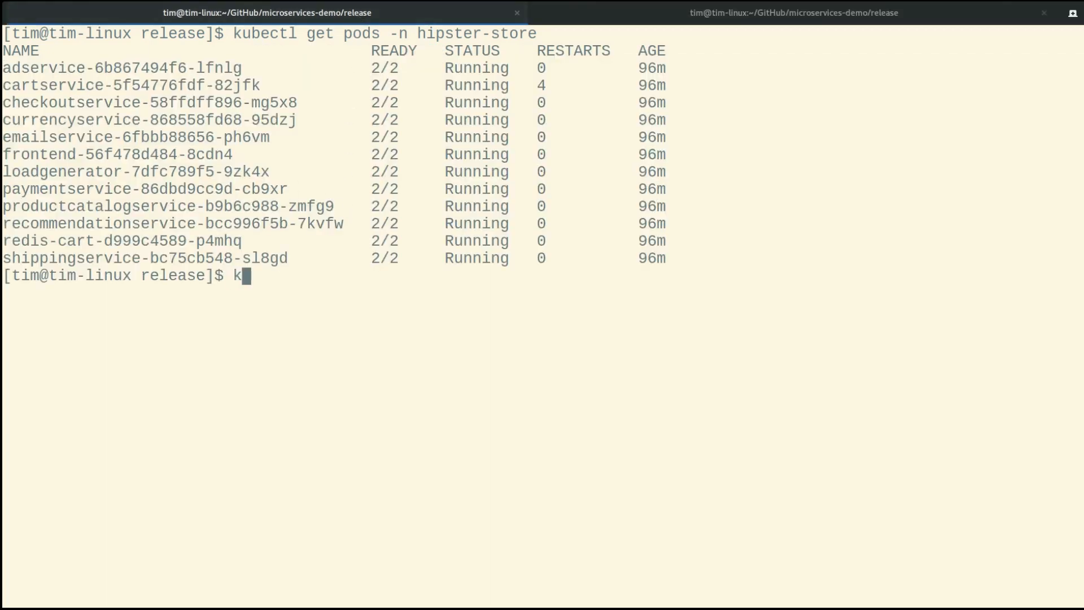
Step: Run kubectl get pods -n istio-system and highlight the ingress gateway pod name
{"action": "type", "text": "ubectl get pods"}
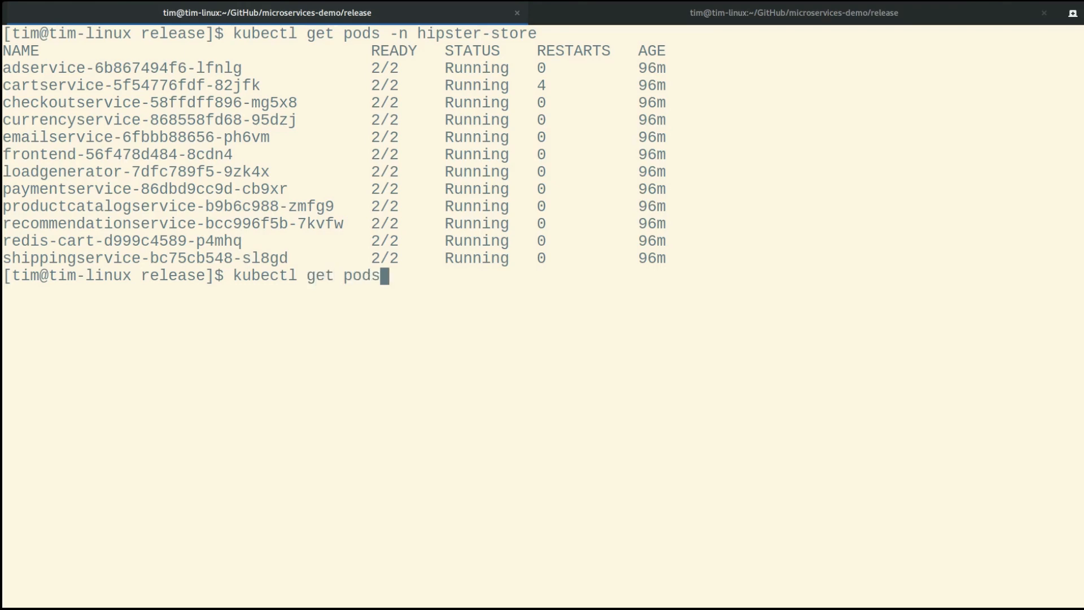
{"action": "type", "text": "-n istio"}
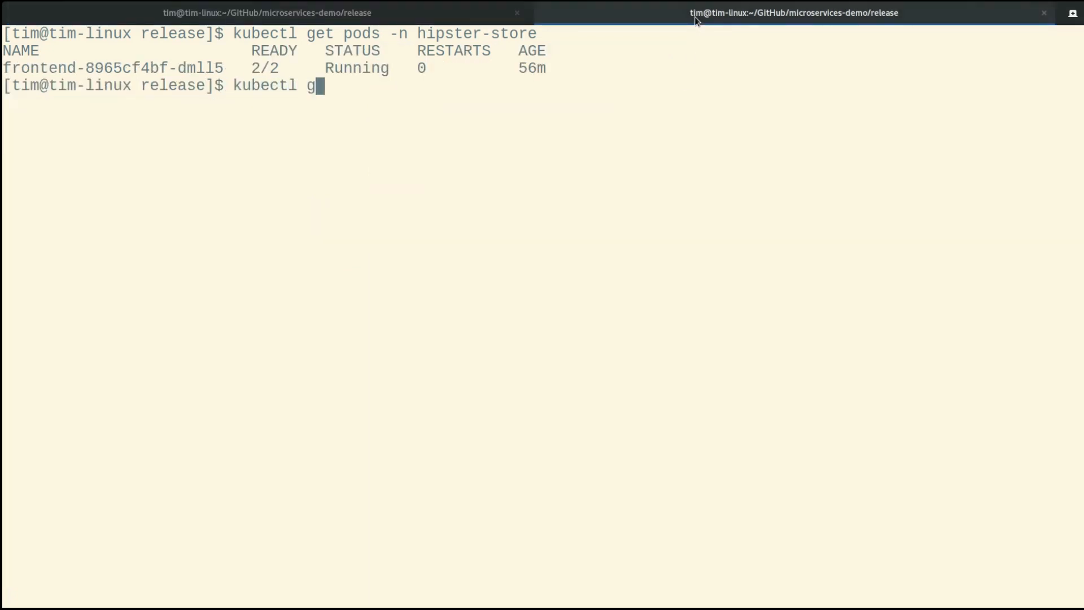
{"action": "type", "text": "et pods -n istio-system"}
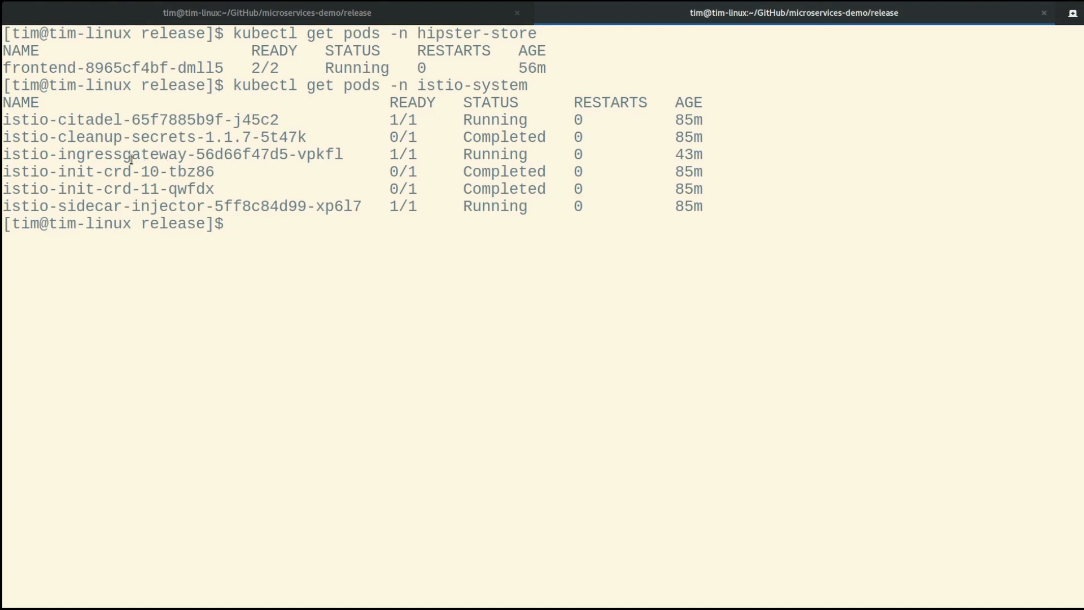
{"action": "double_click", "coordinate": [173, 154]}
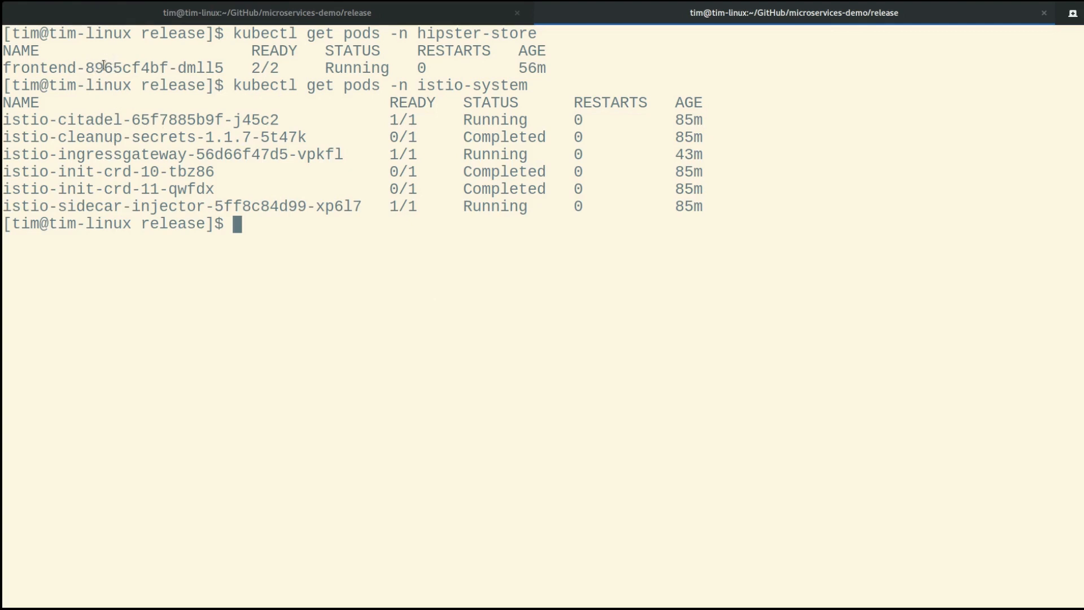
Step: Apply the 50-50.yaml traffic-split manifest with kubectl apply -f
{"action": "double_click", "coordinate": [111, 67]}
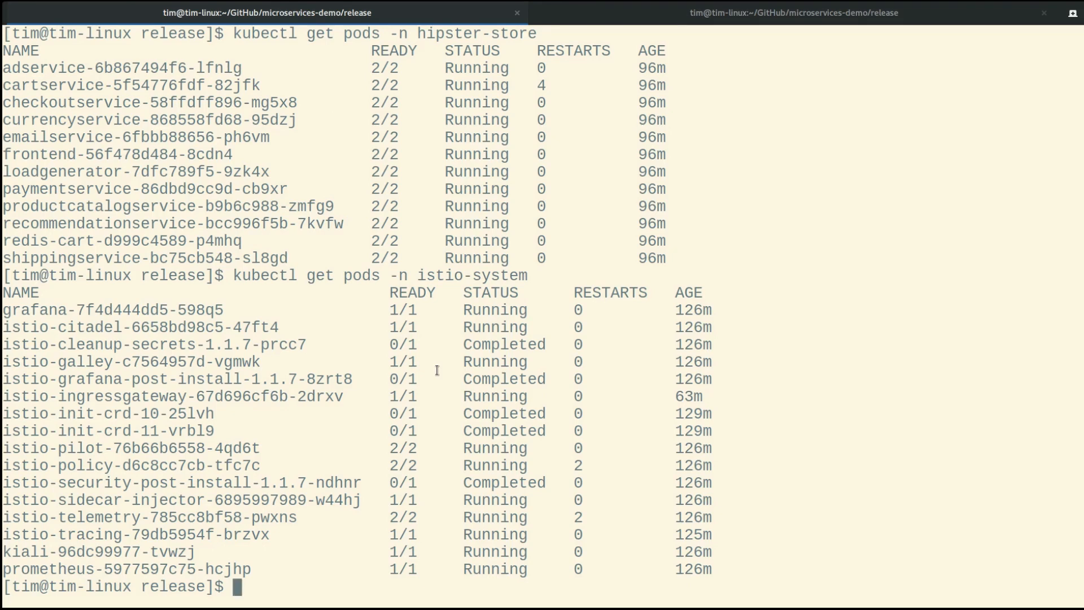
{"action": "type", "text": "kubectl apply -f"}
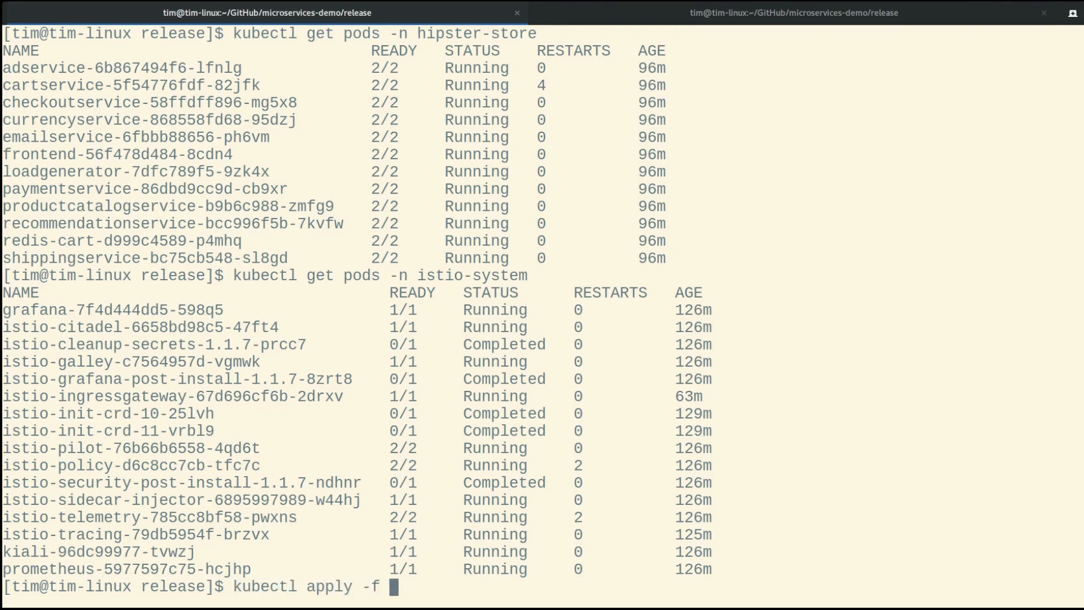
{"action": "type", "text": "r"}
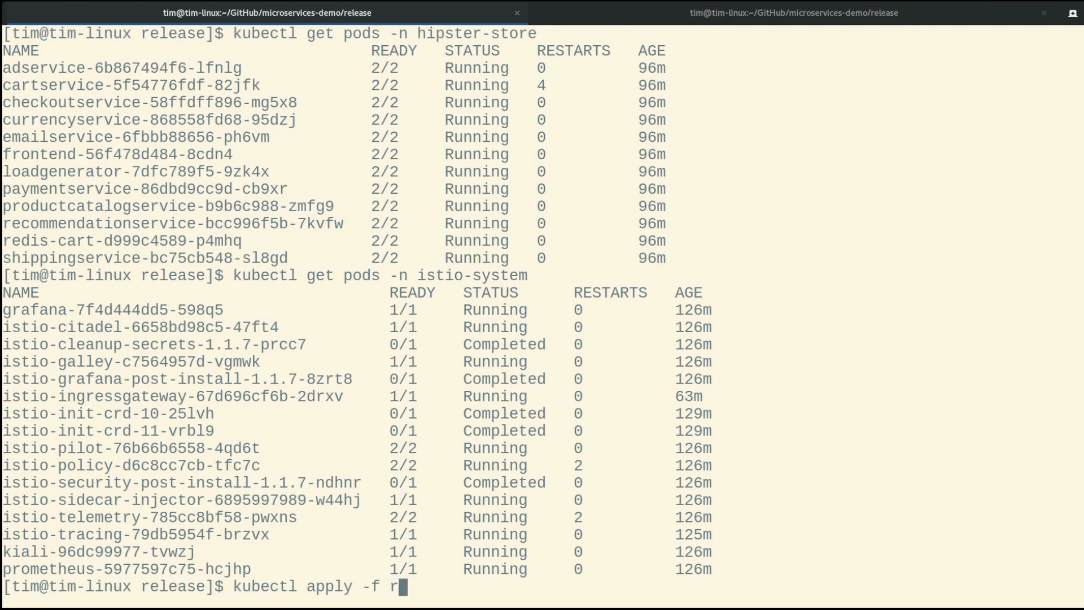
{"action": "type", "text": "50-50.yaml"}
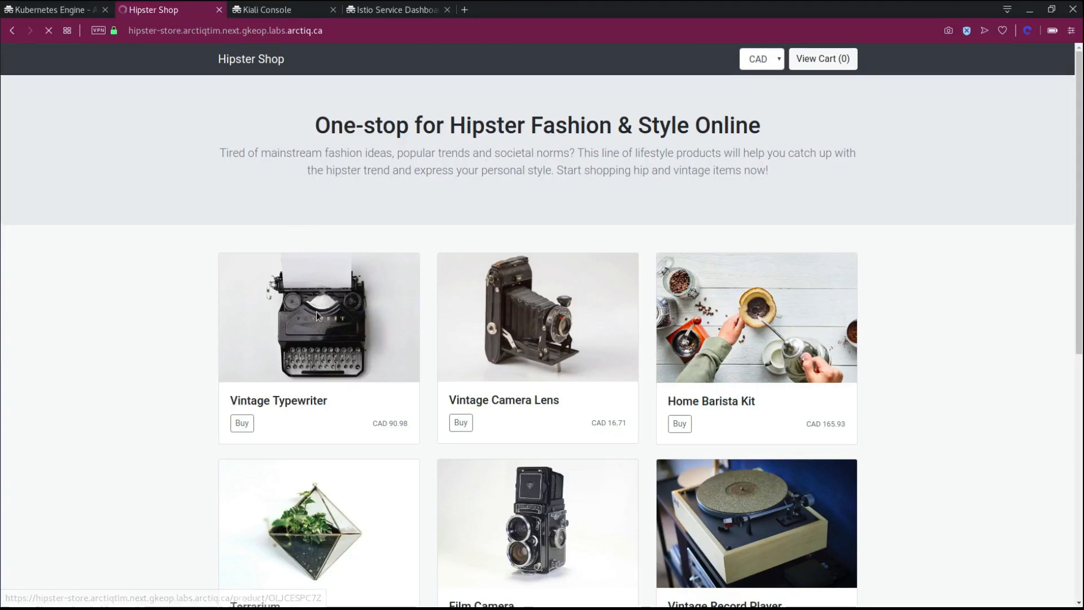
Step: Add the Vintage Typewriter, Home Barista Kit and Vintage Record Player to the cart
{"action": "left_click", "coordinate": [318, 317]}
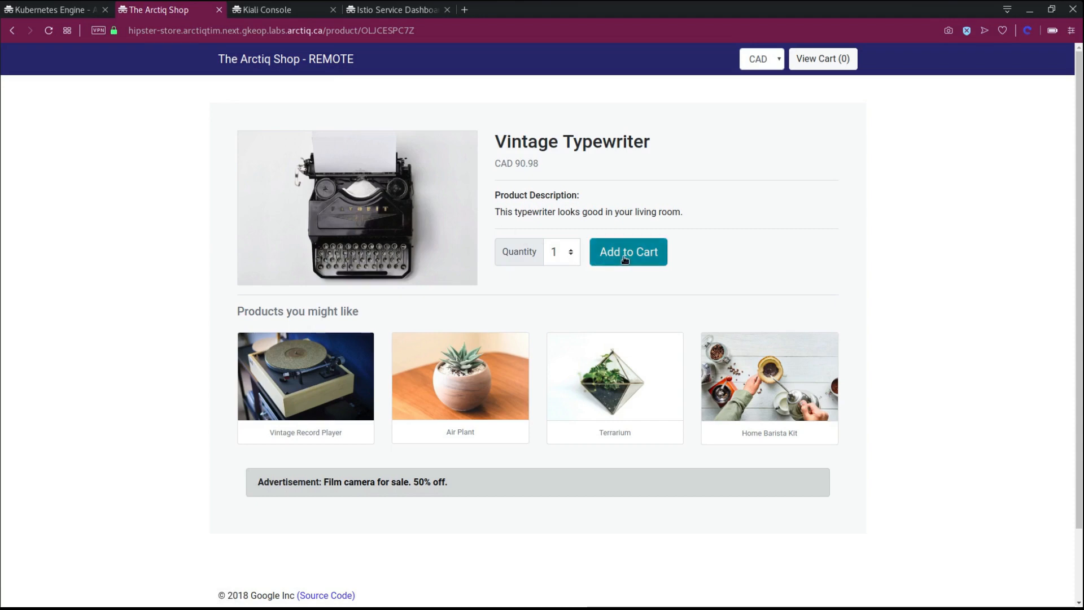
{"action": "left_click", "coordinate": [627, 252]}
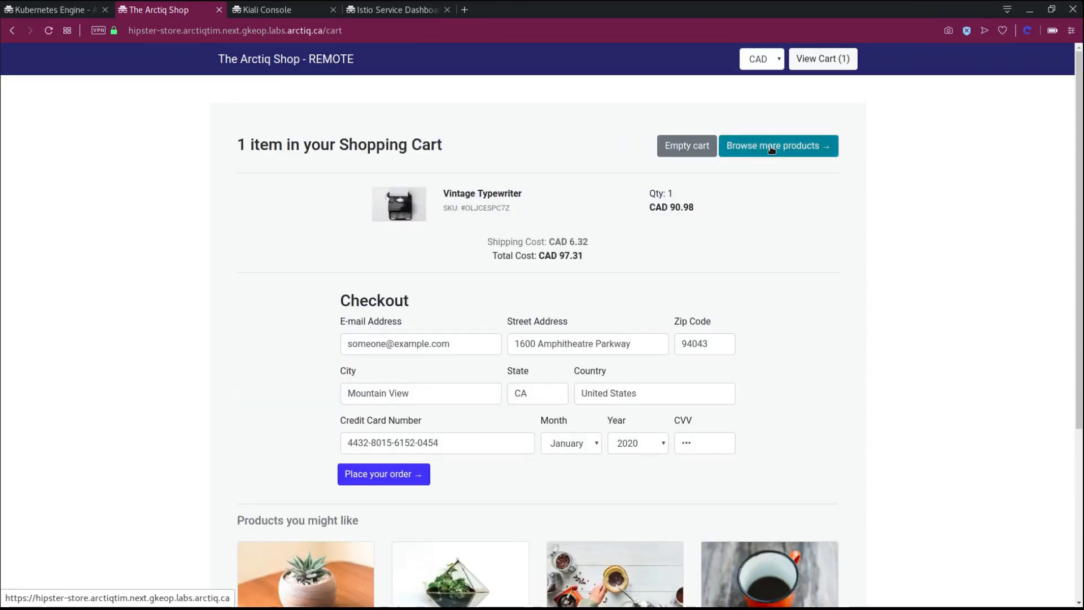
{"action": "left_click", "coordinate": [777, 146]}
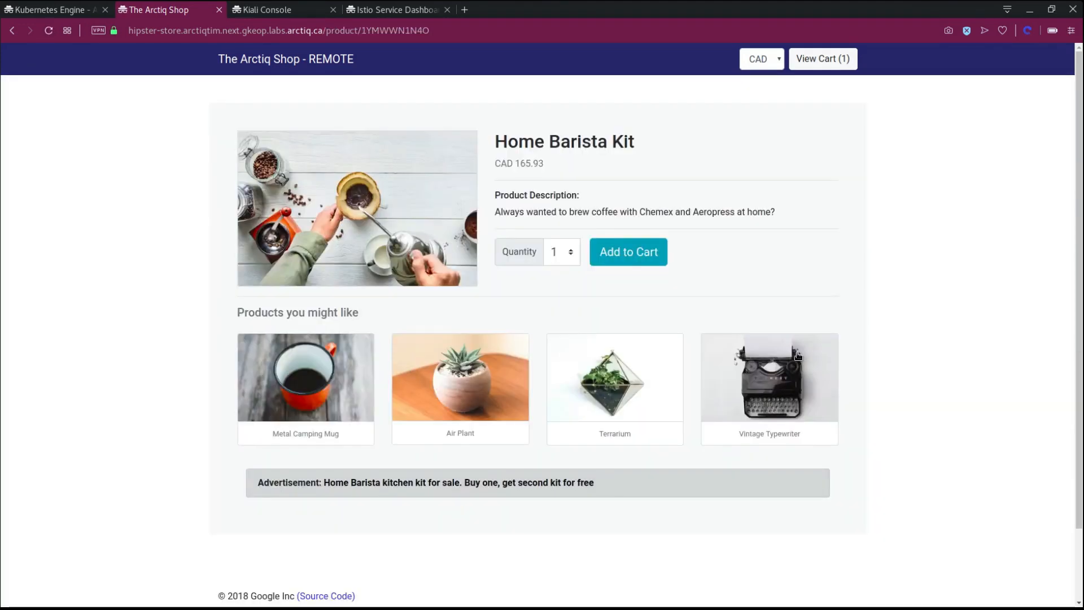
{"action": "left_click", "coordinate": [628, 252]}
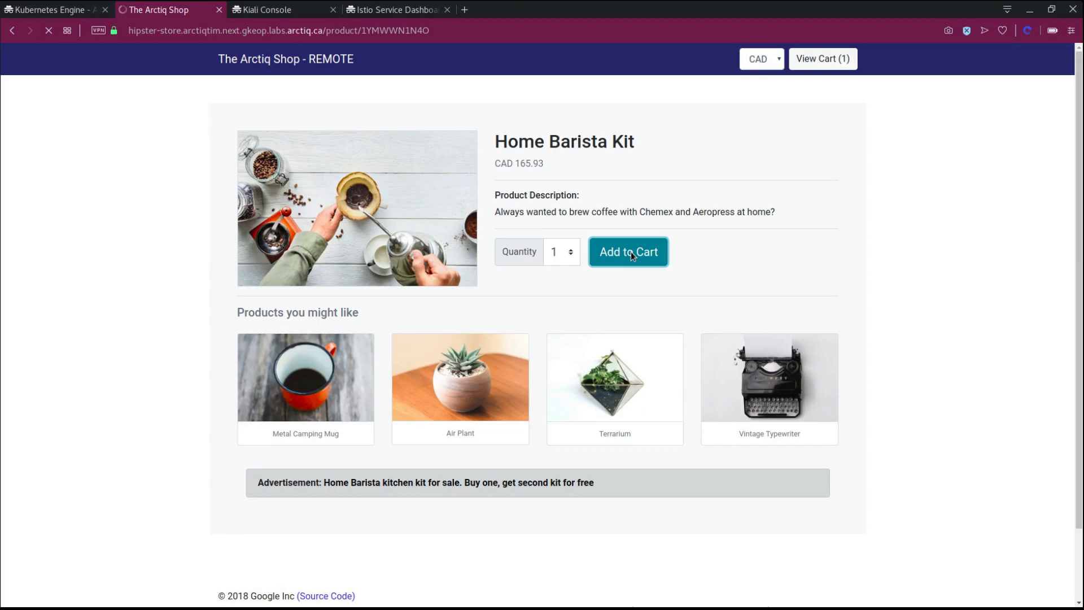
{"action": "left_click", "coordinate": [628, 252]}
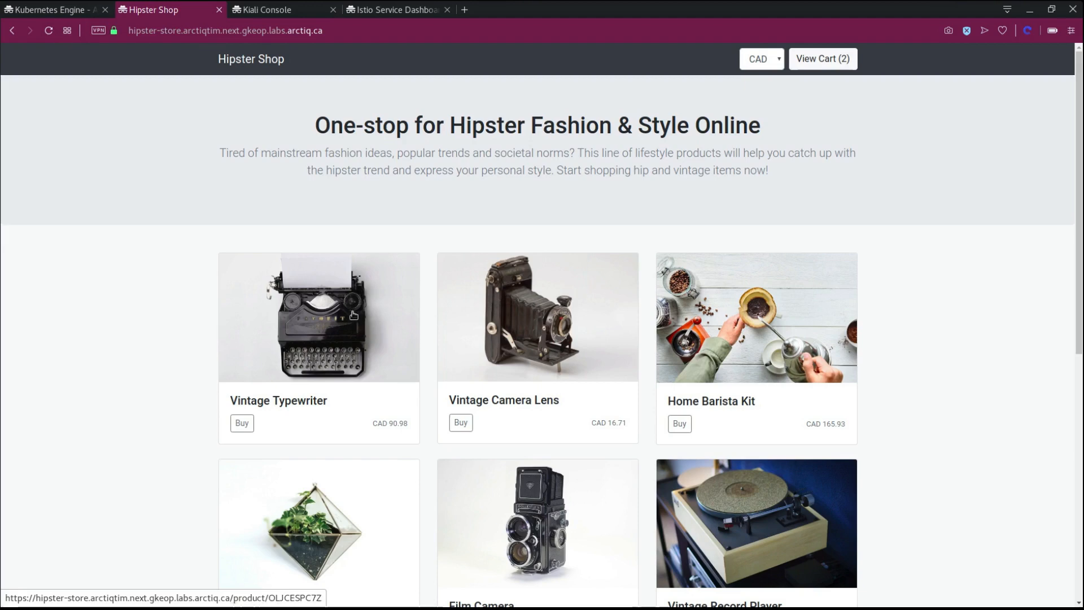
{"action": "left_click", "coordinate": [317, 317]}
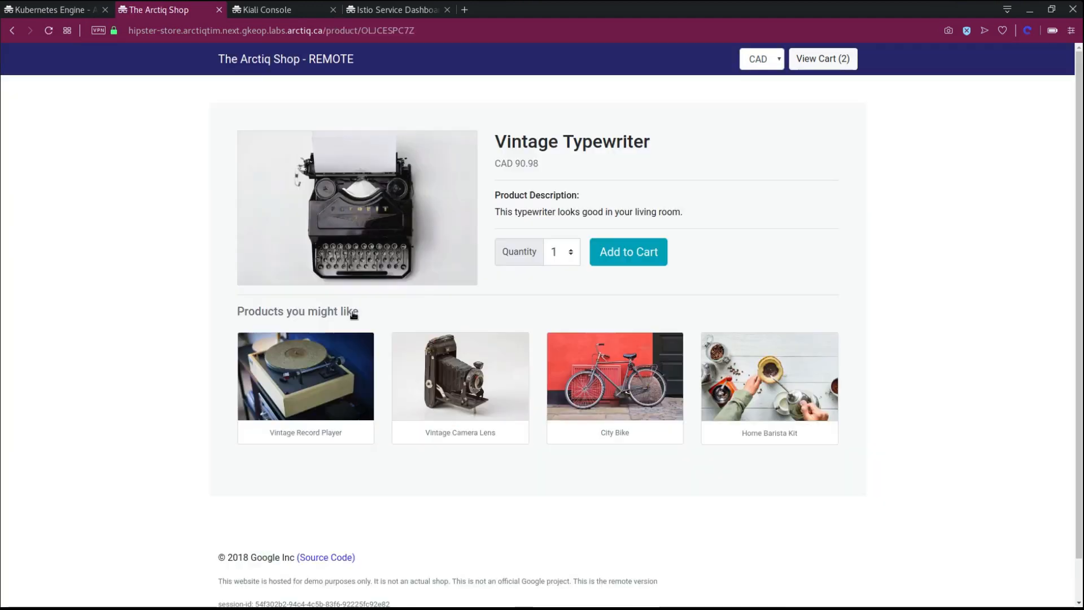
{"action": "left_click", "coordinate": [305, 375]}
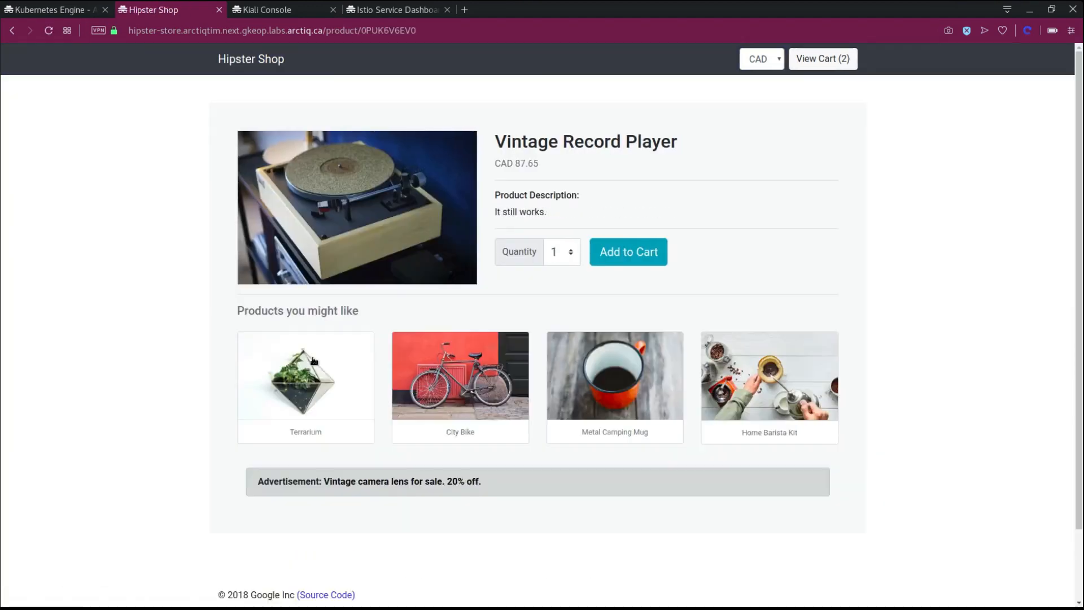
{"action": "left_click", "coordinate": [628, 252]}
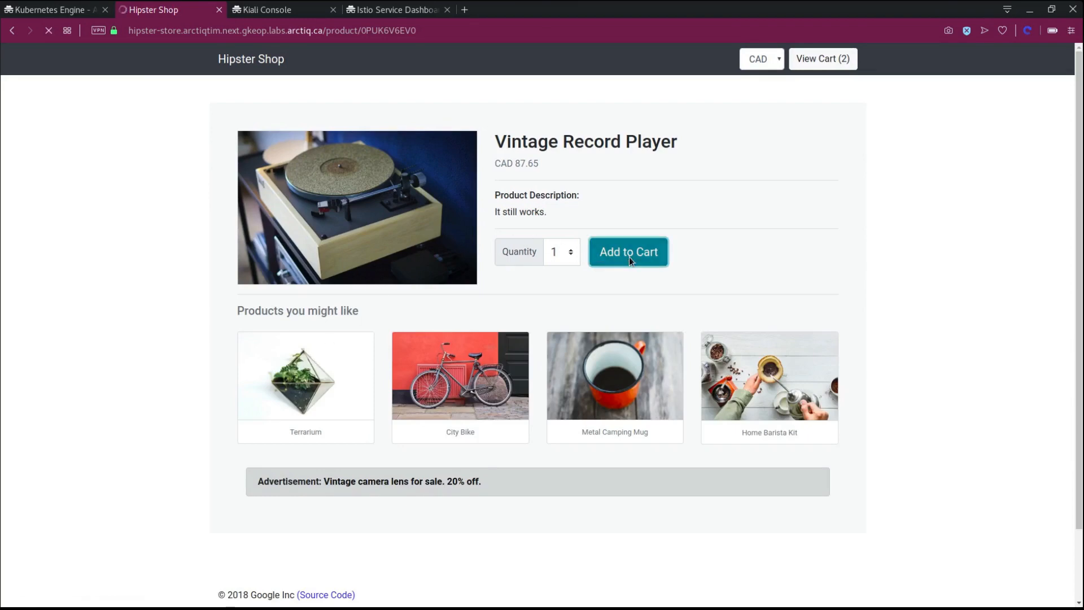
{"action": "left_click", "coordinate": [627, 252]}
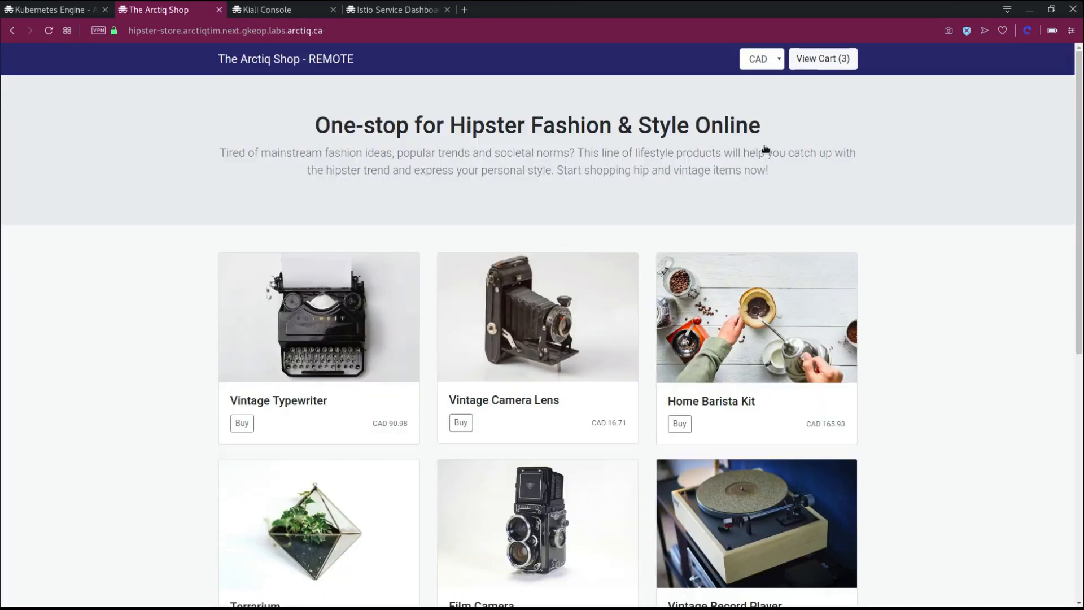
Step: Place the three-item order totaling CAD 356.32 and return to browsing the store
{"action": "left_click", "coordinate": [822, 59]}
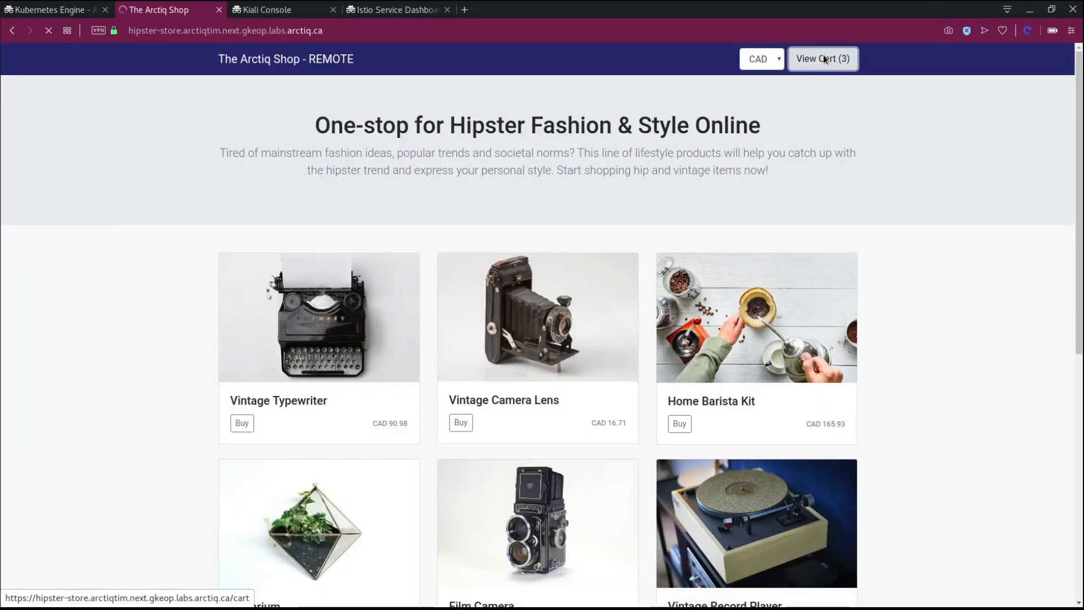
{"action": "left_click", "coordinate": [822, 58]}
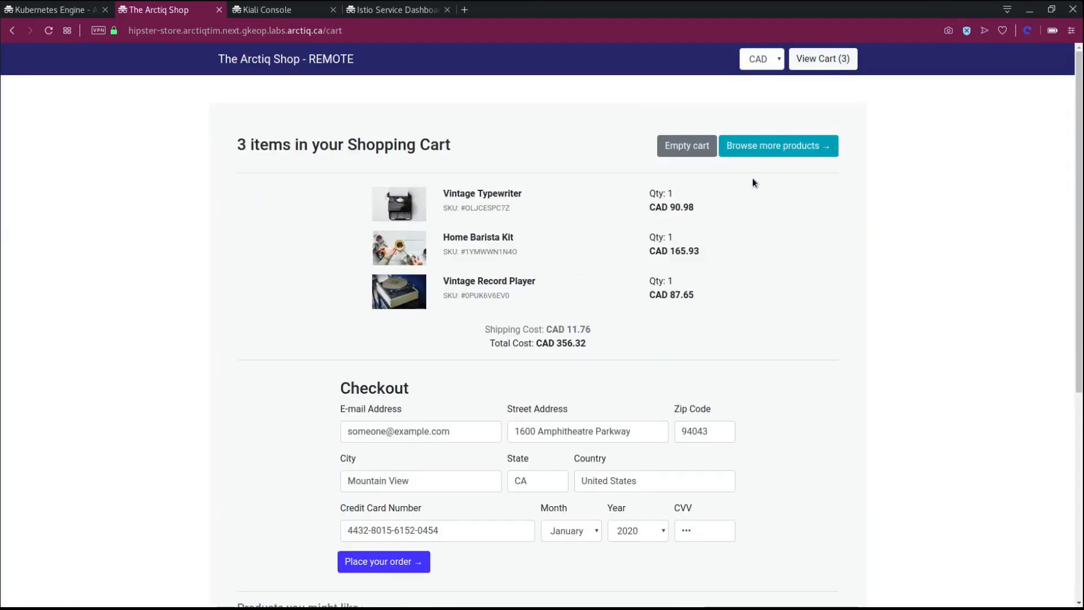
{"action": "scroll", "scroll_direction": "down", "scroll_amount": 3}
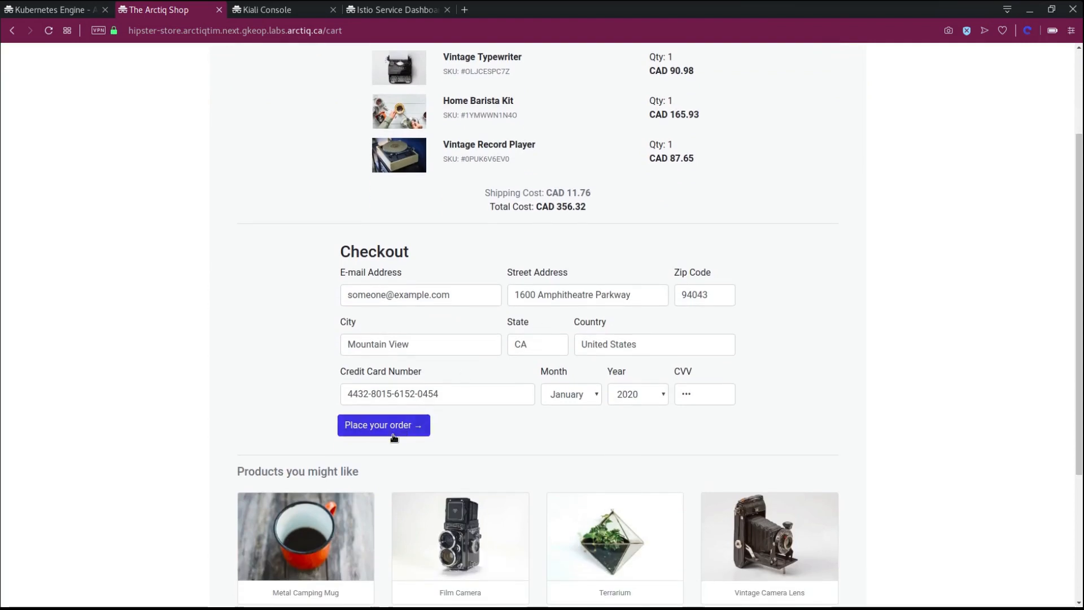
{"action": "left_click", "coordinate": [383, 424]}
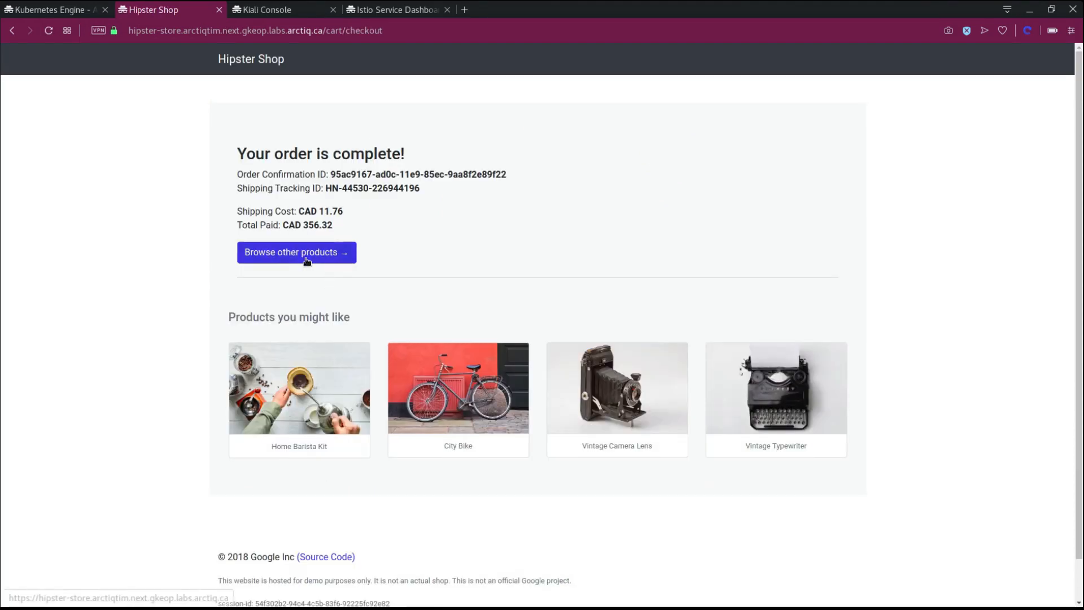
{"action": "left_click", "coordinate": [295, 252]}
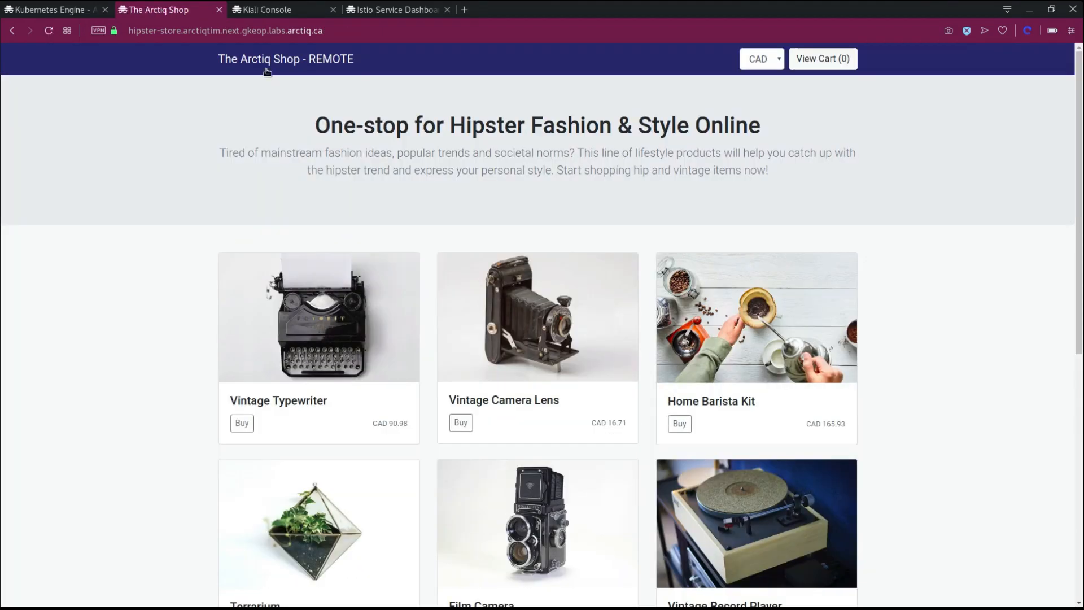
{"action": "mouse_move", "coordinate": [313, 238]}
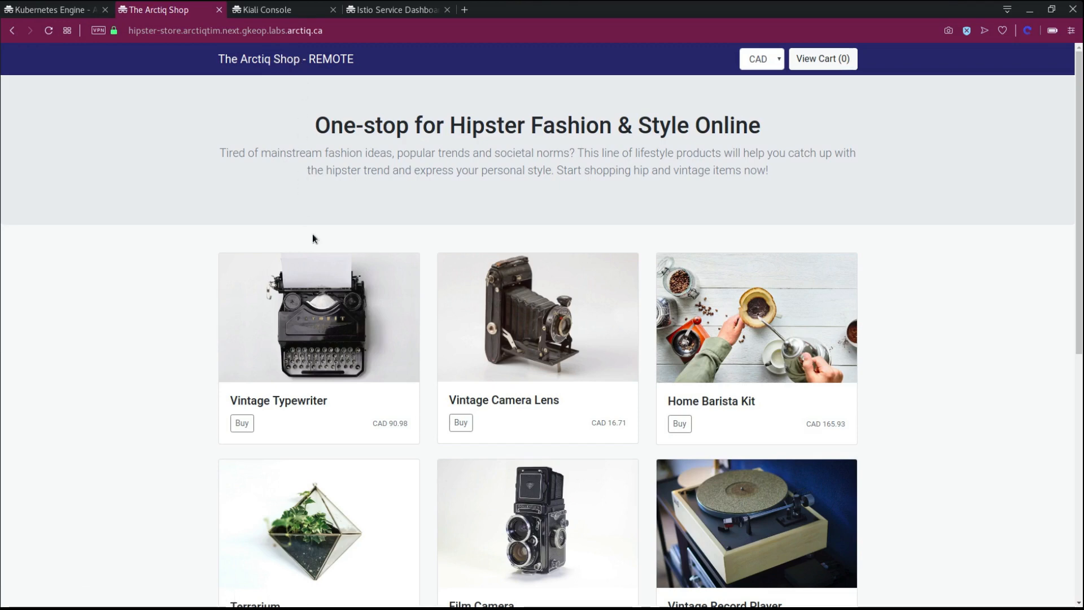
{"action": "left_click", "coordinate": [536, 317]}
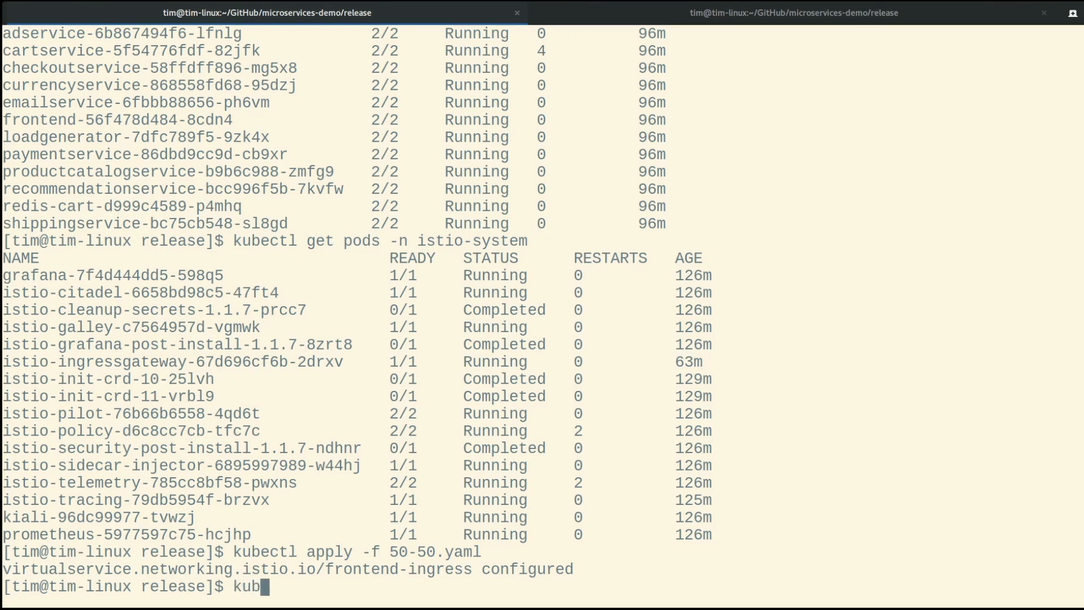
Step: Begin the kubectl apply -f remote-only.yaml command to route all store traffic remotely
{"action": "type", "text": "ectl apply -f"}
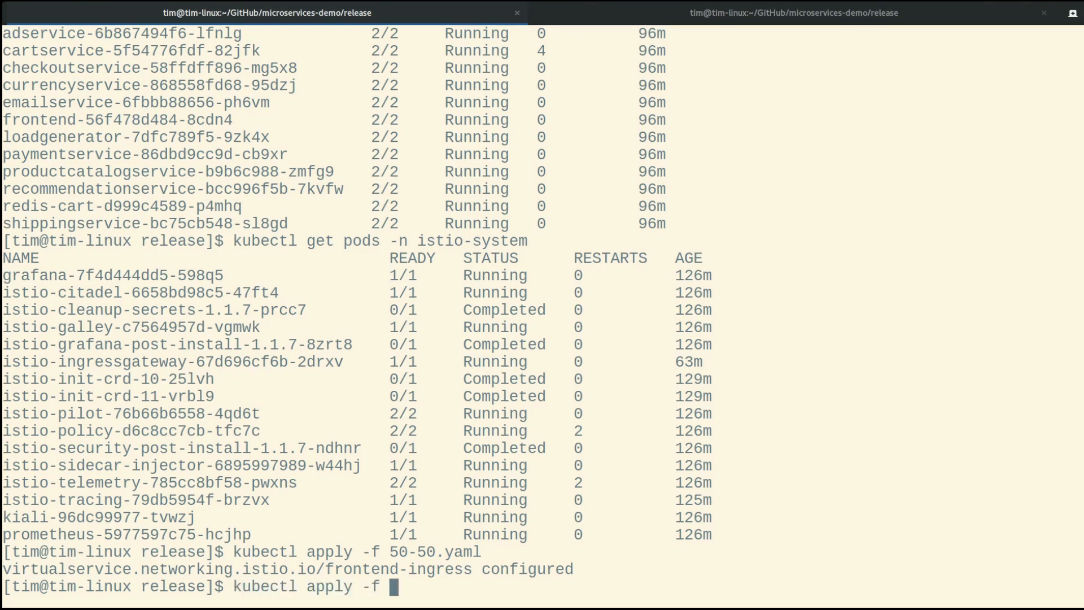
{"action": "type", "text": "re"}
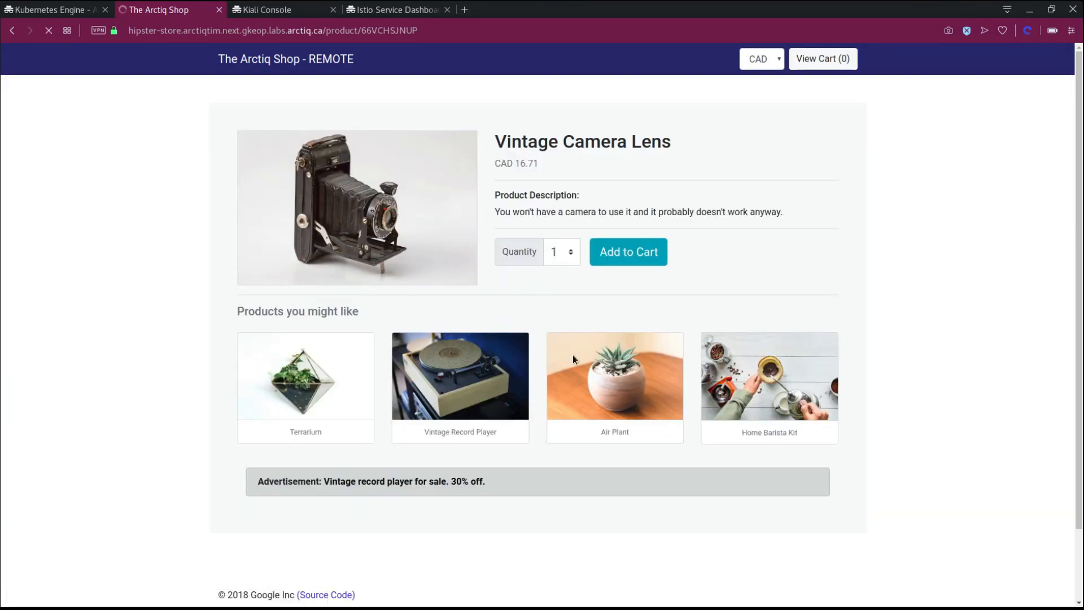
Step: Browse the Terrarium, Film Camera, Vintage Camera Lens and Vintage Typewriter pages on the remote store
{"action": "left_click", "coordinate": [613, 377]}
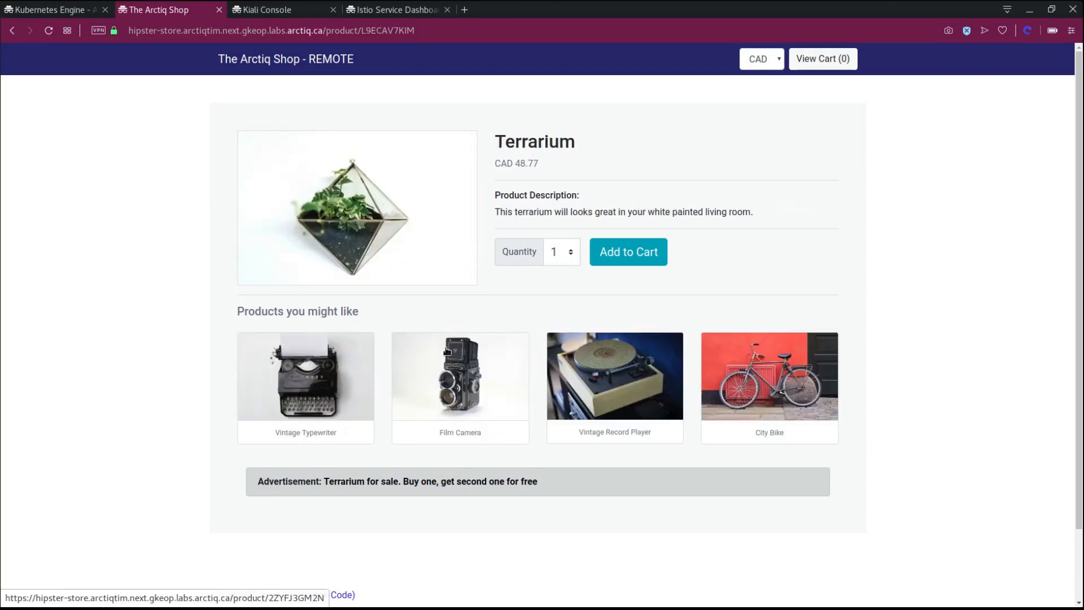
{"action": "left_click", "coordinate": [459, 377]}
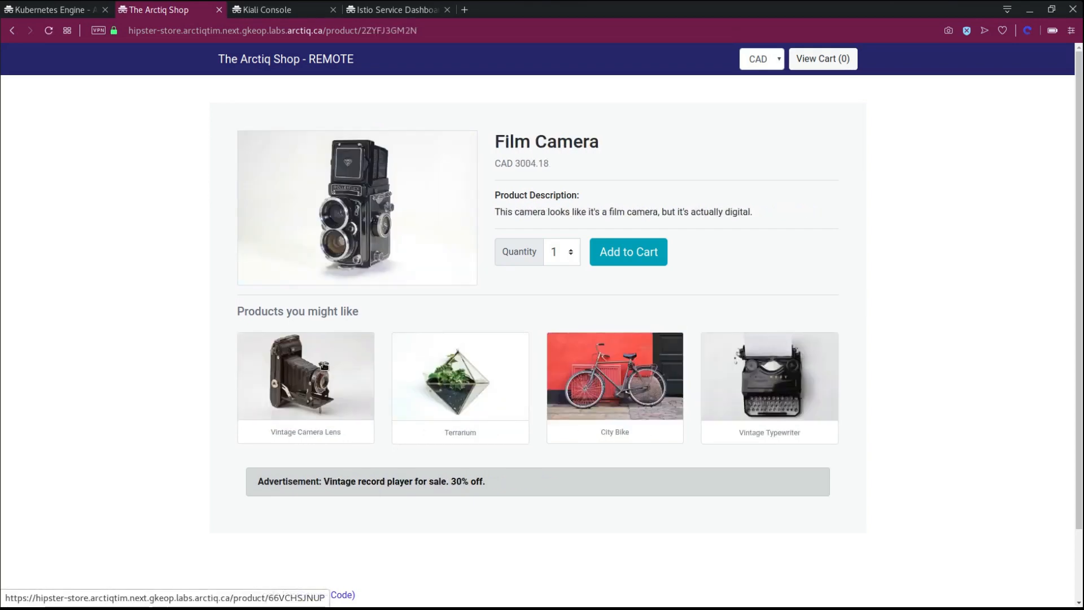
{"action": "left_click", "coordinate": [305, 376]}
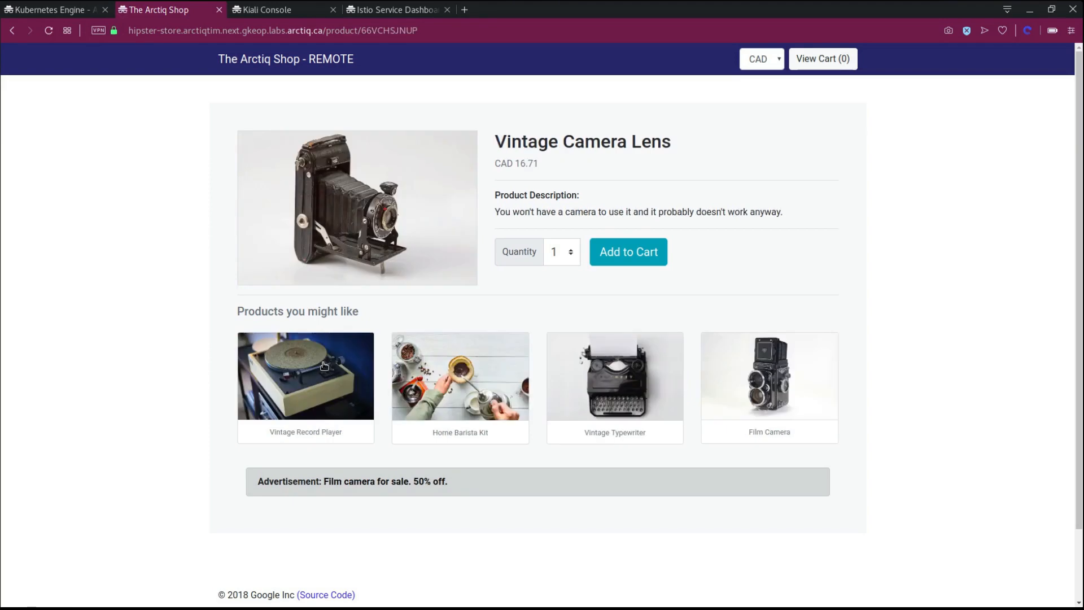
{"action": "left_click", "coordinate": [614, 376]}
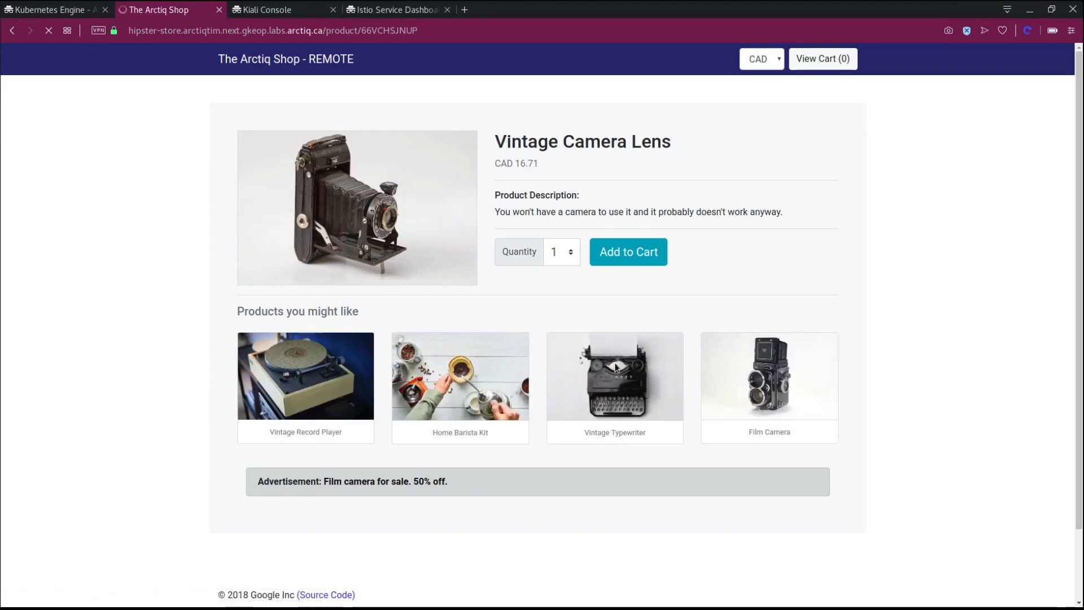
{"action": "left_click", "coordinate": [614, 376]}
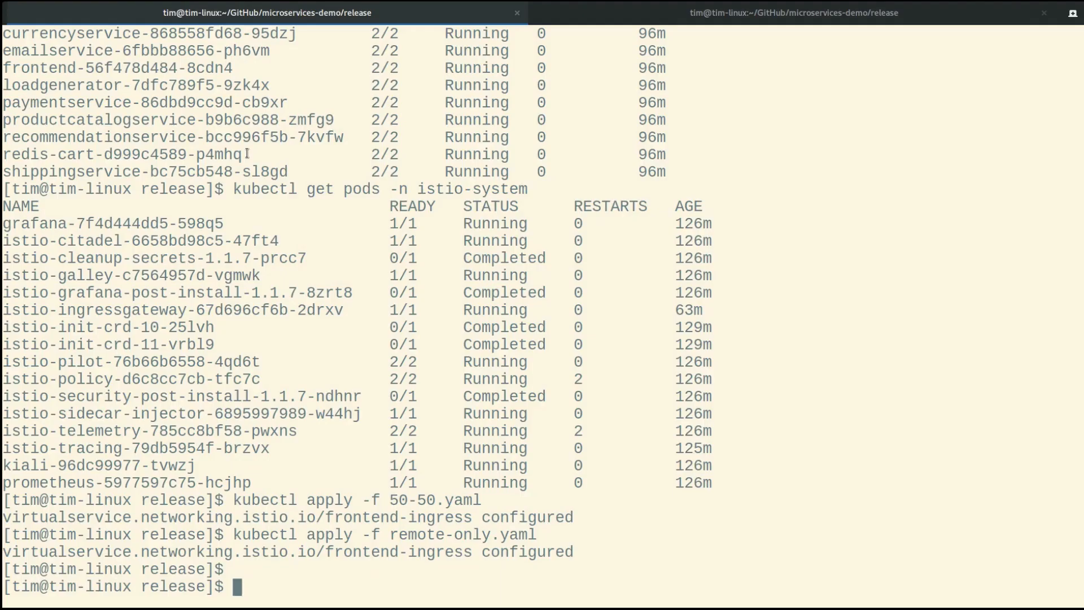
Step: Enter kubectl apply -f local-only.yaml to send store traffic back to the on-prem frontend
{"action": "type", "text": "kub"}
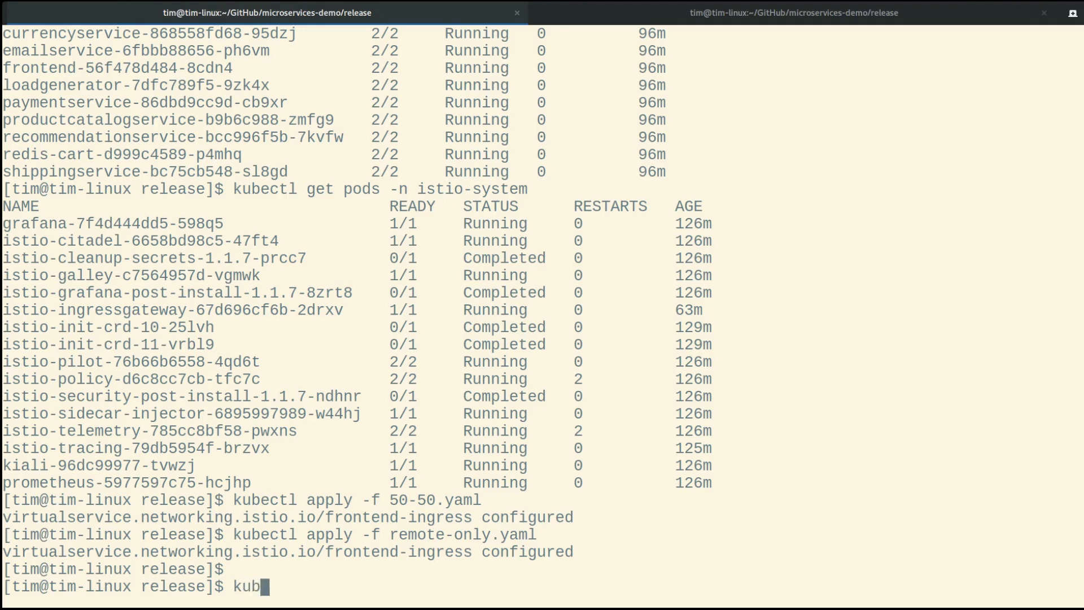
{"action": "type", "text": "ectl apply"}
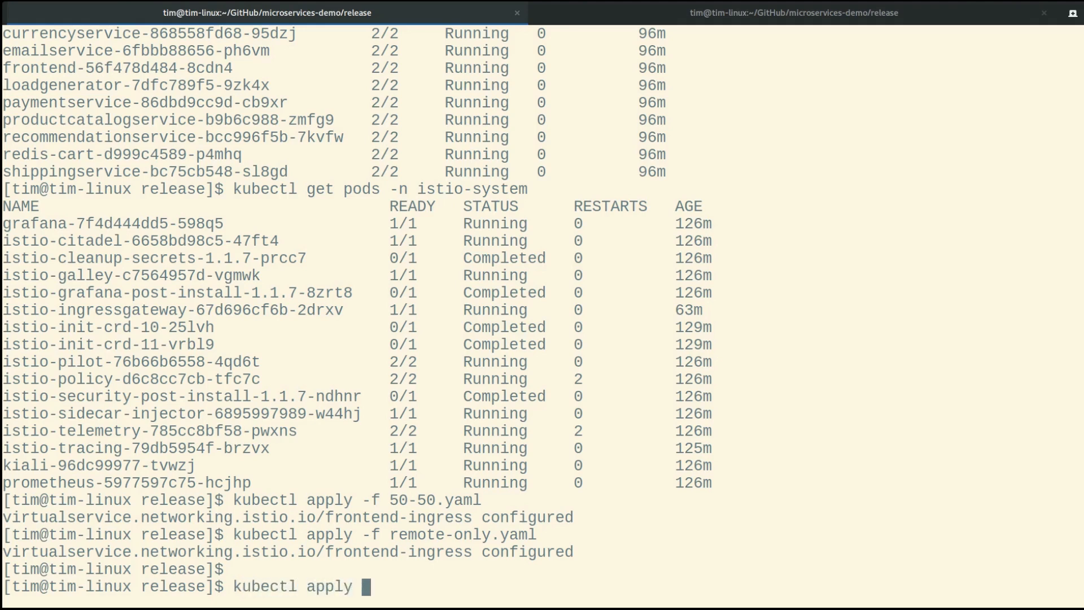
{"action": "type", "text": "-f loc"}
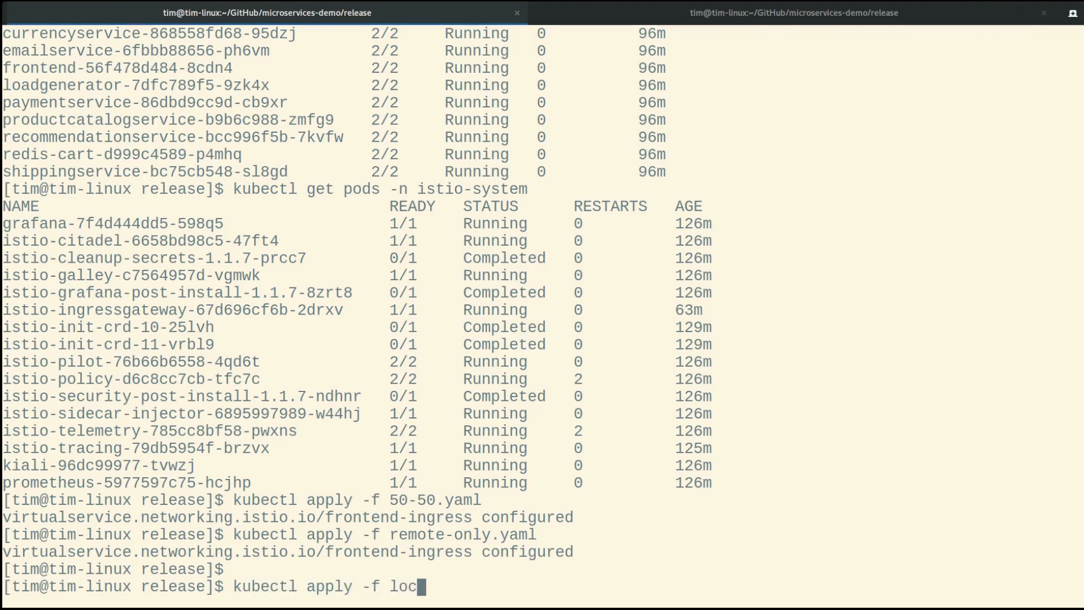
{"action": "type", "text": "al-only.yaml"}
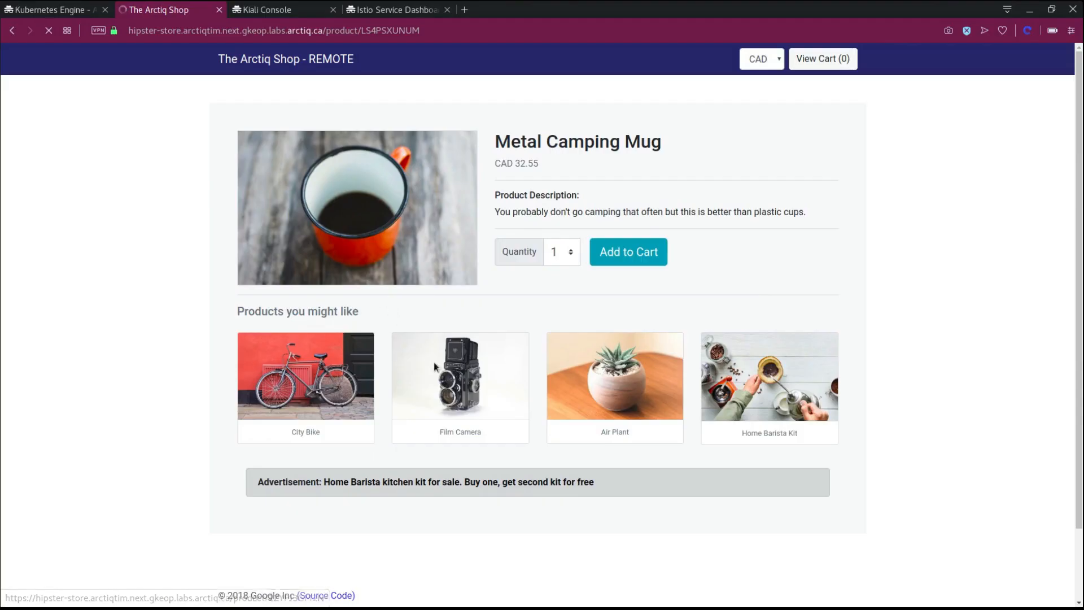
Step: Browse recommended products, then add the Film Camera to the cart (CAD 3010.51 total)
{"action": "left_click", "coordinate": [459, 375]}
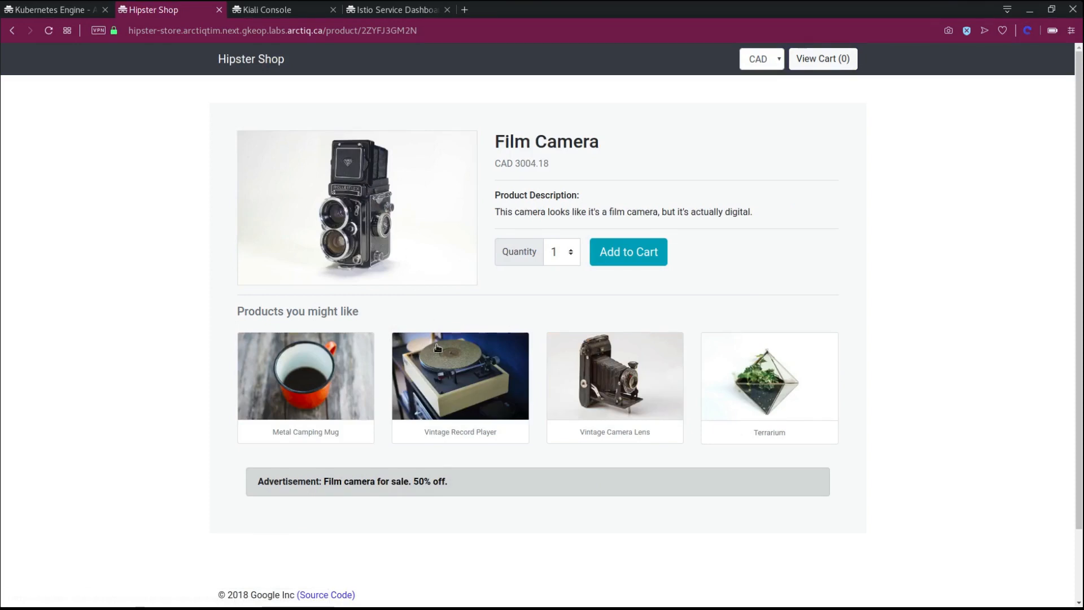
{"action": "left_click", "coordinate": [460, 376]}
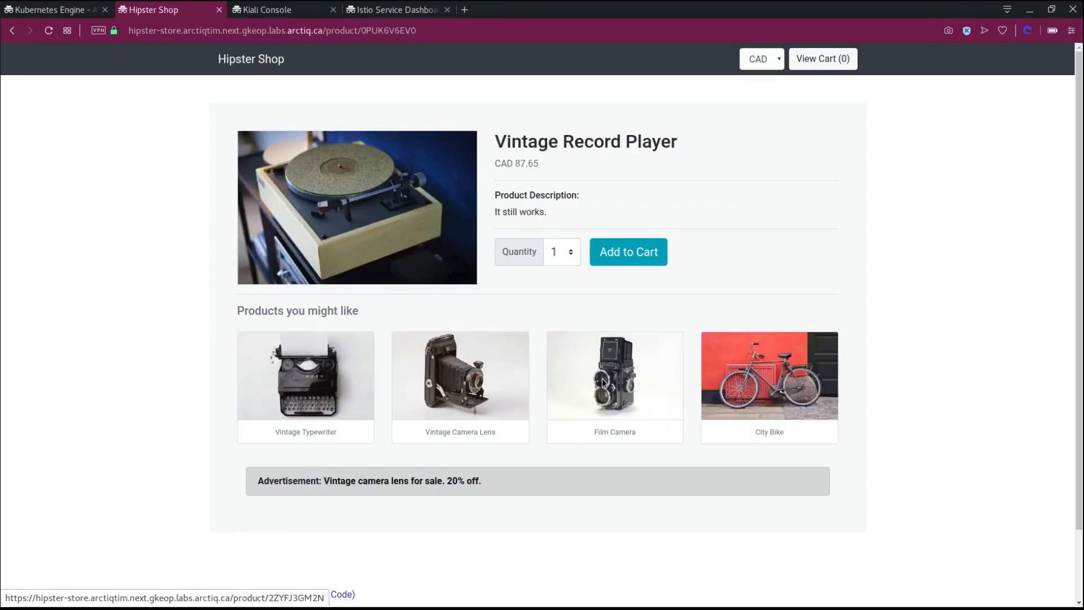
{"action": "left_click", "coordinate": [613, 376]}
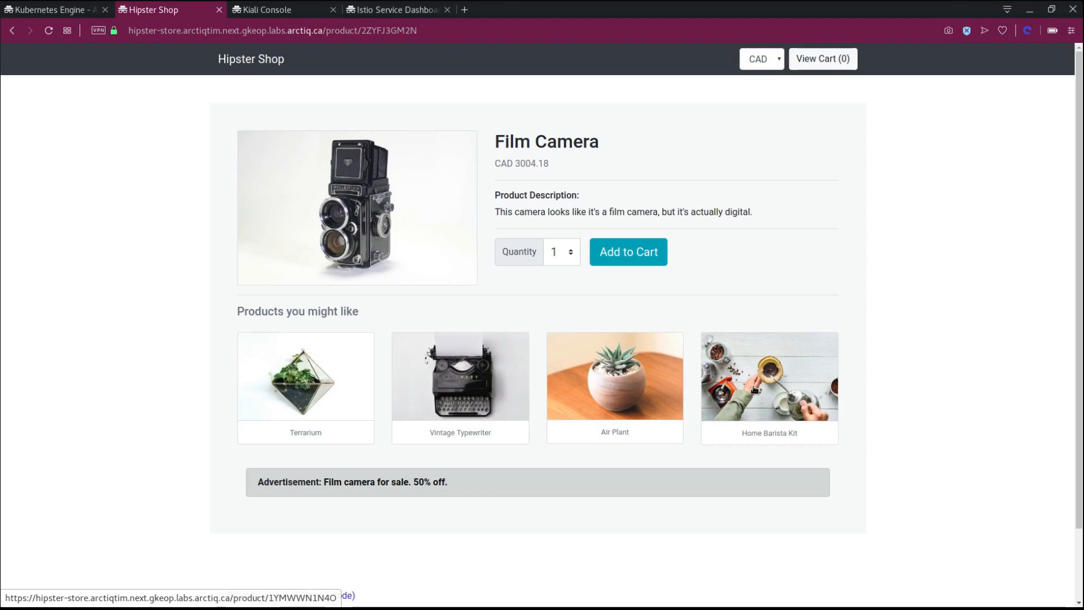
{"action": "left_click", "coordinate": [768, 377]}
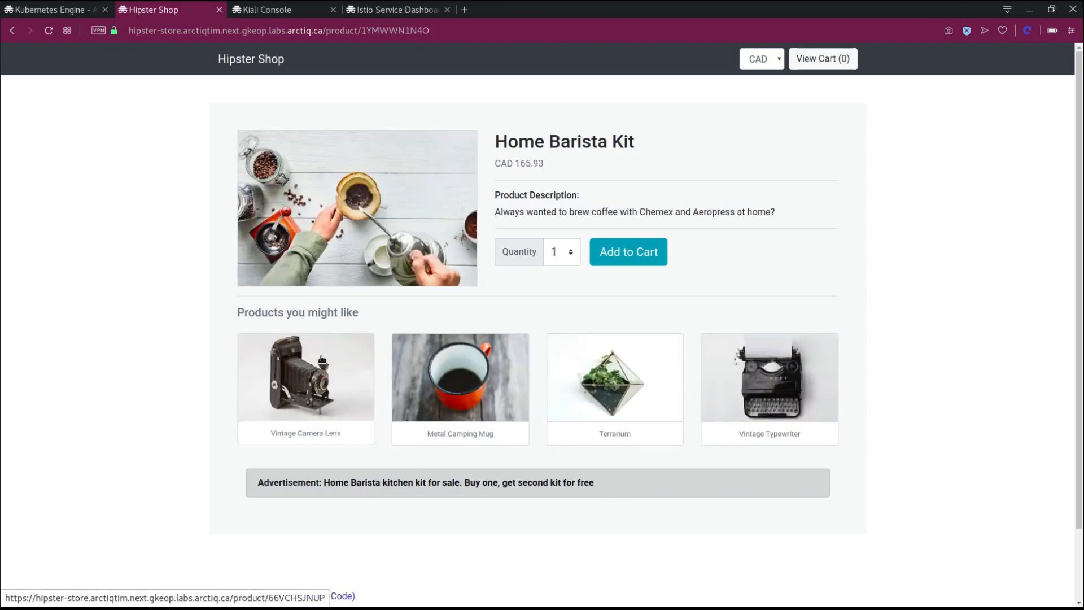
{"action": "left_click", "coordinate": [305, 377]}
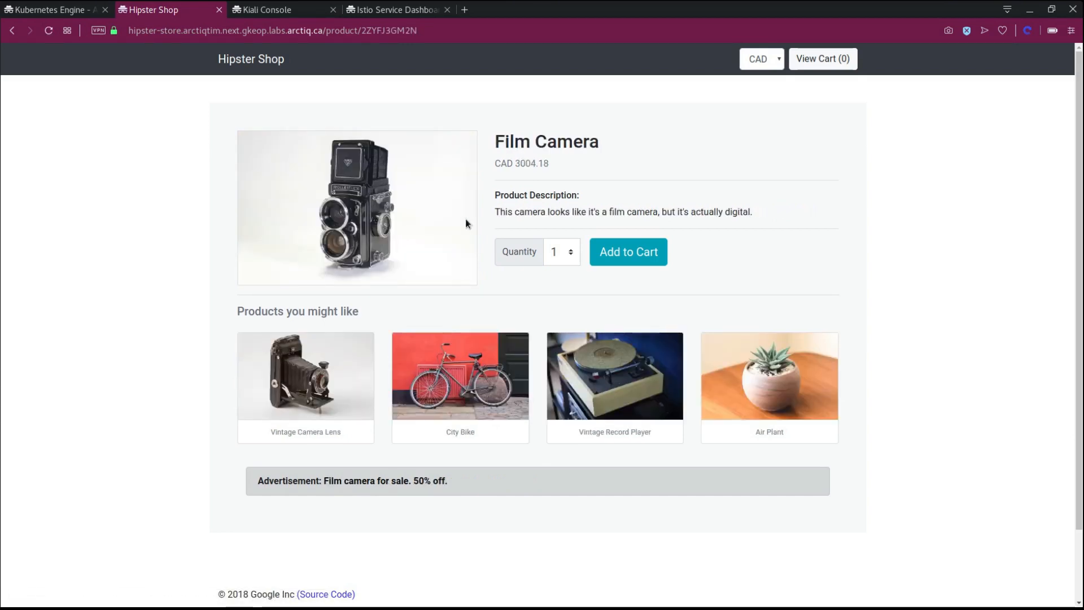
{"action": "left_click", "coordinate": [628, 250]}
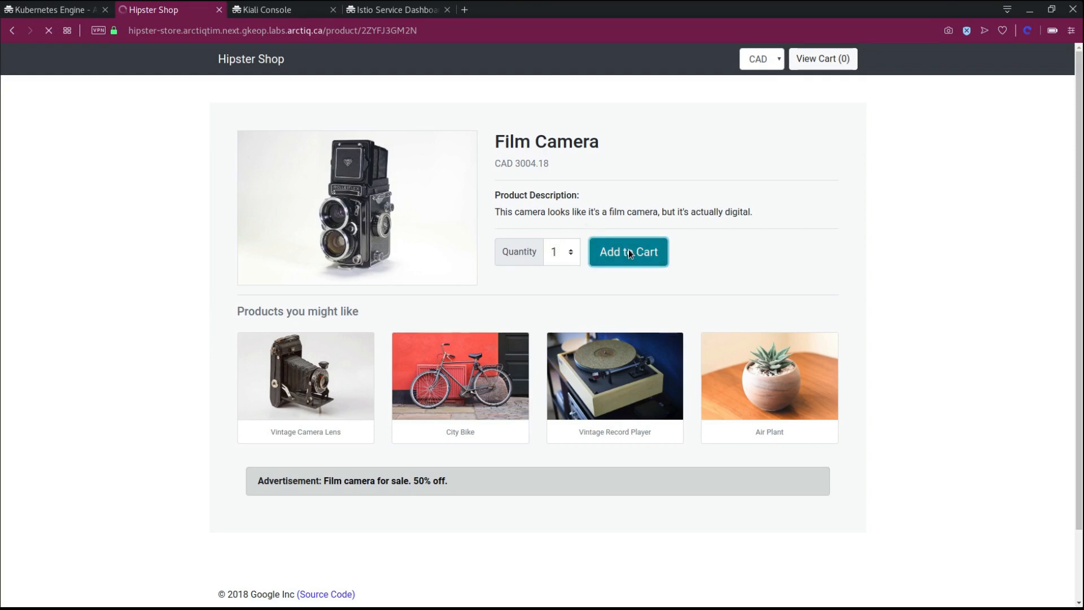
{"action": "left_click", "coordinate": [627, 251]}
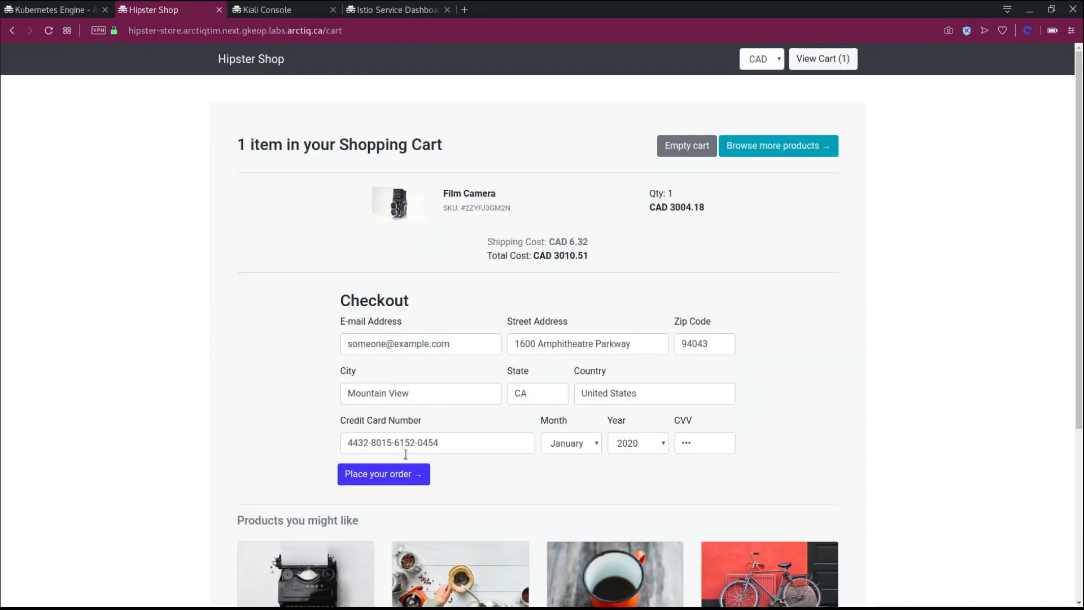